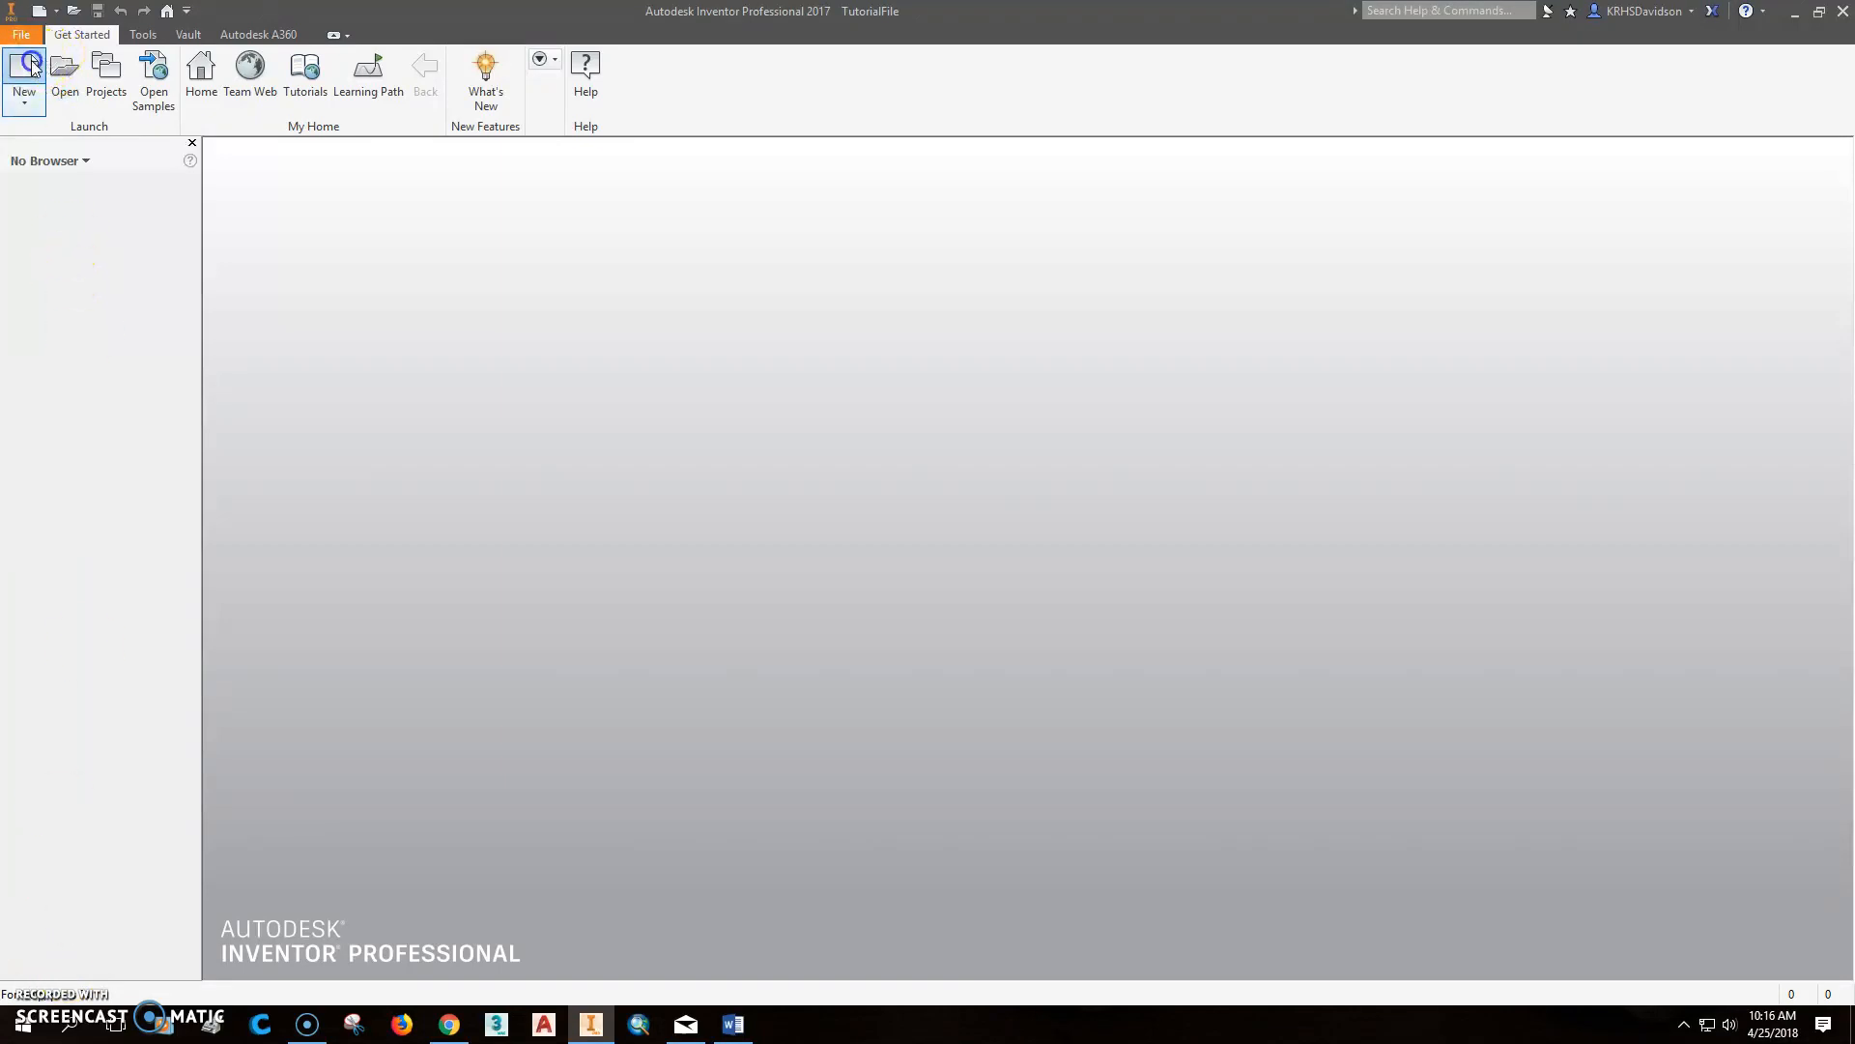
Step: Create a new part from the Metric Standard (mm).ipt template
left_click(23, 68)
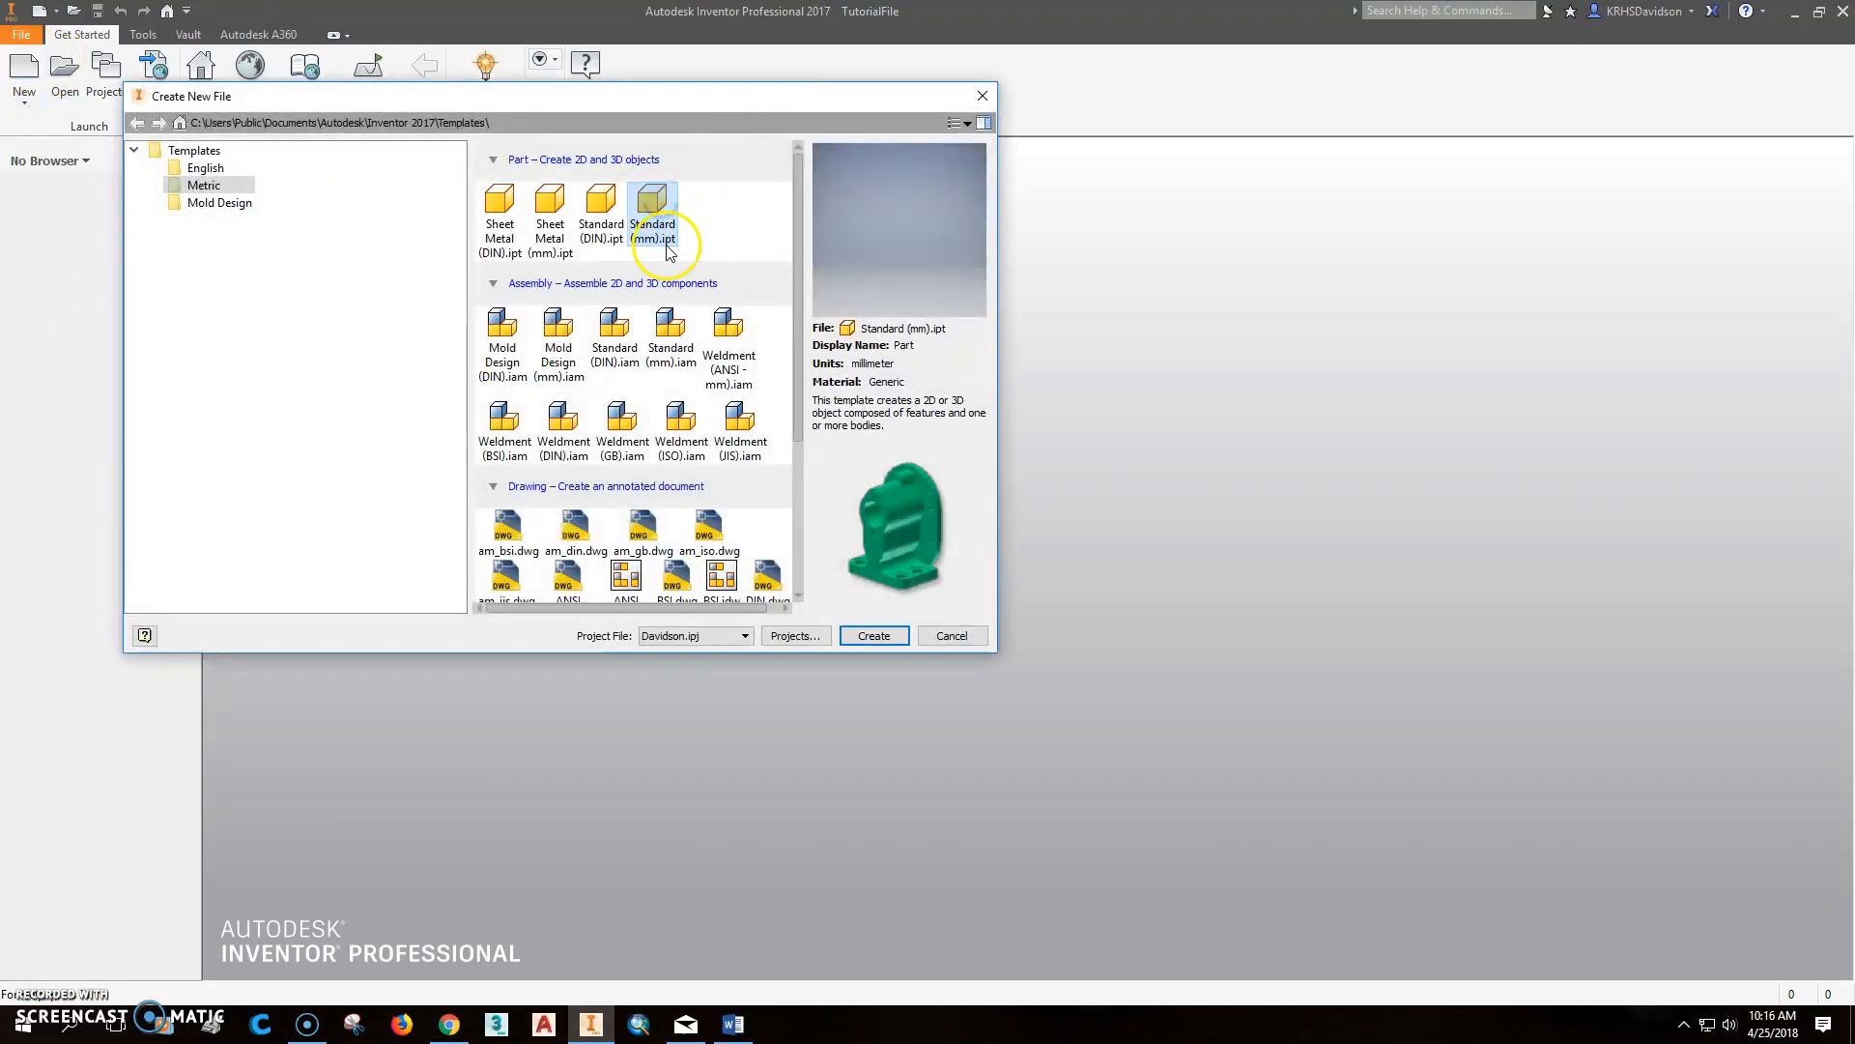
left_click(874, 636)
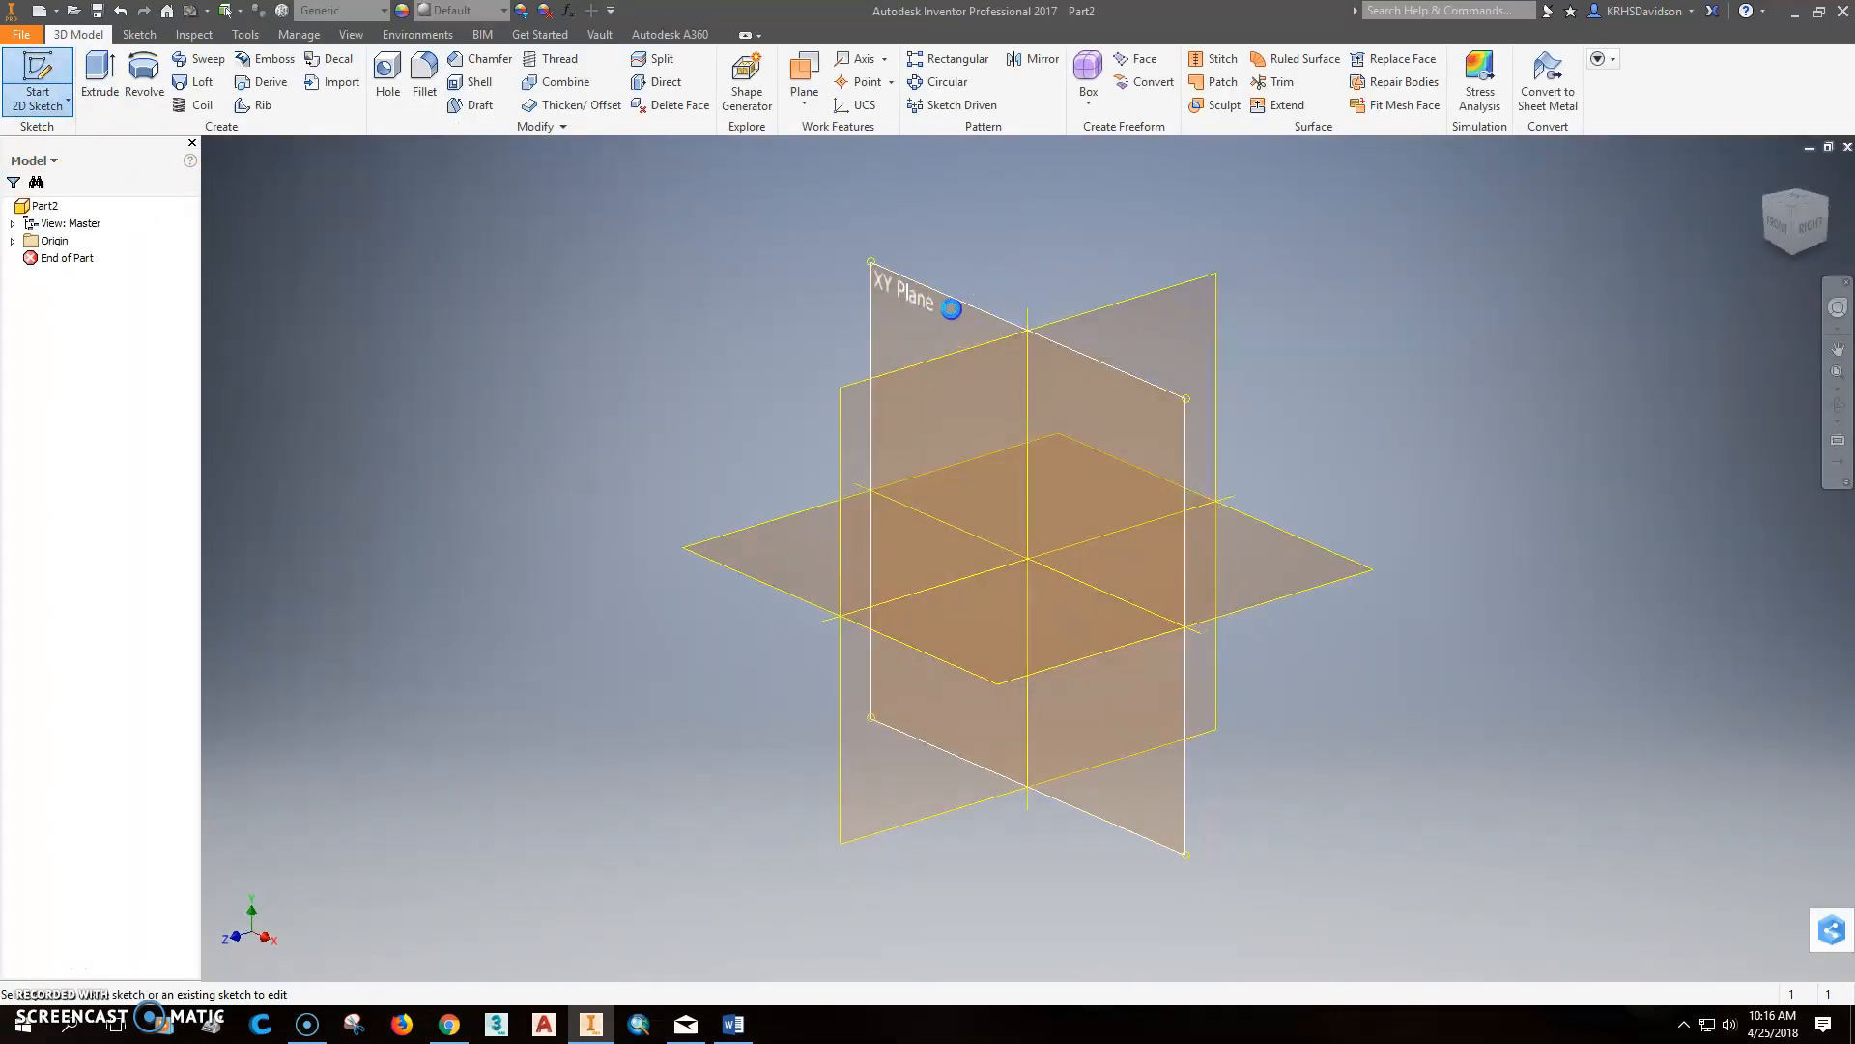
Step: Sketch a two-point rectangle from the origin on the XY plane and dimension it
left_click(917, 290)
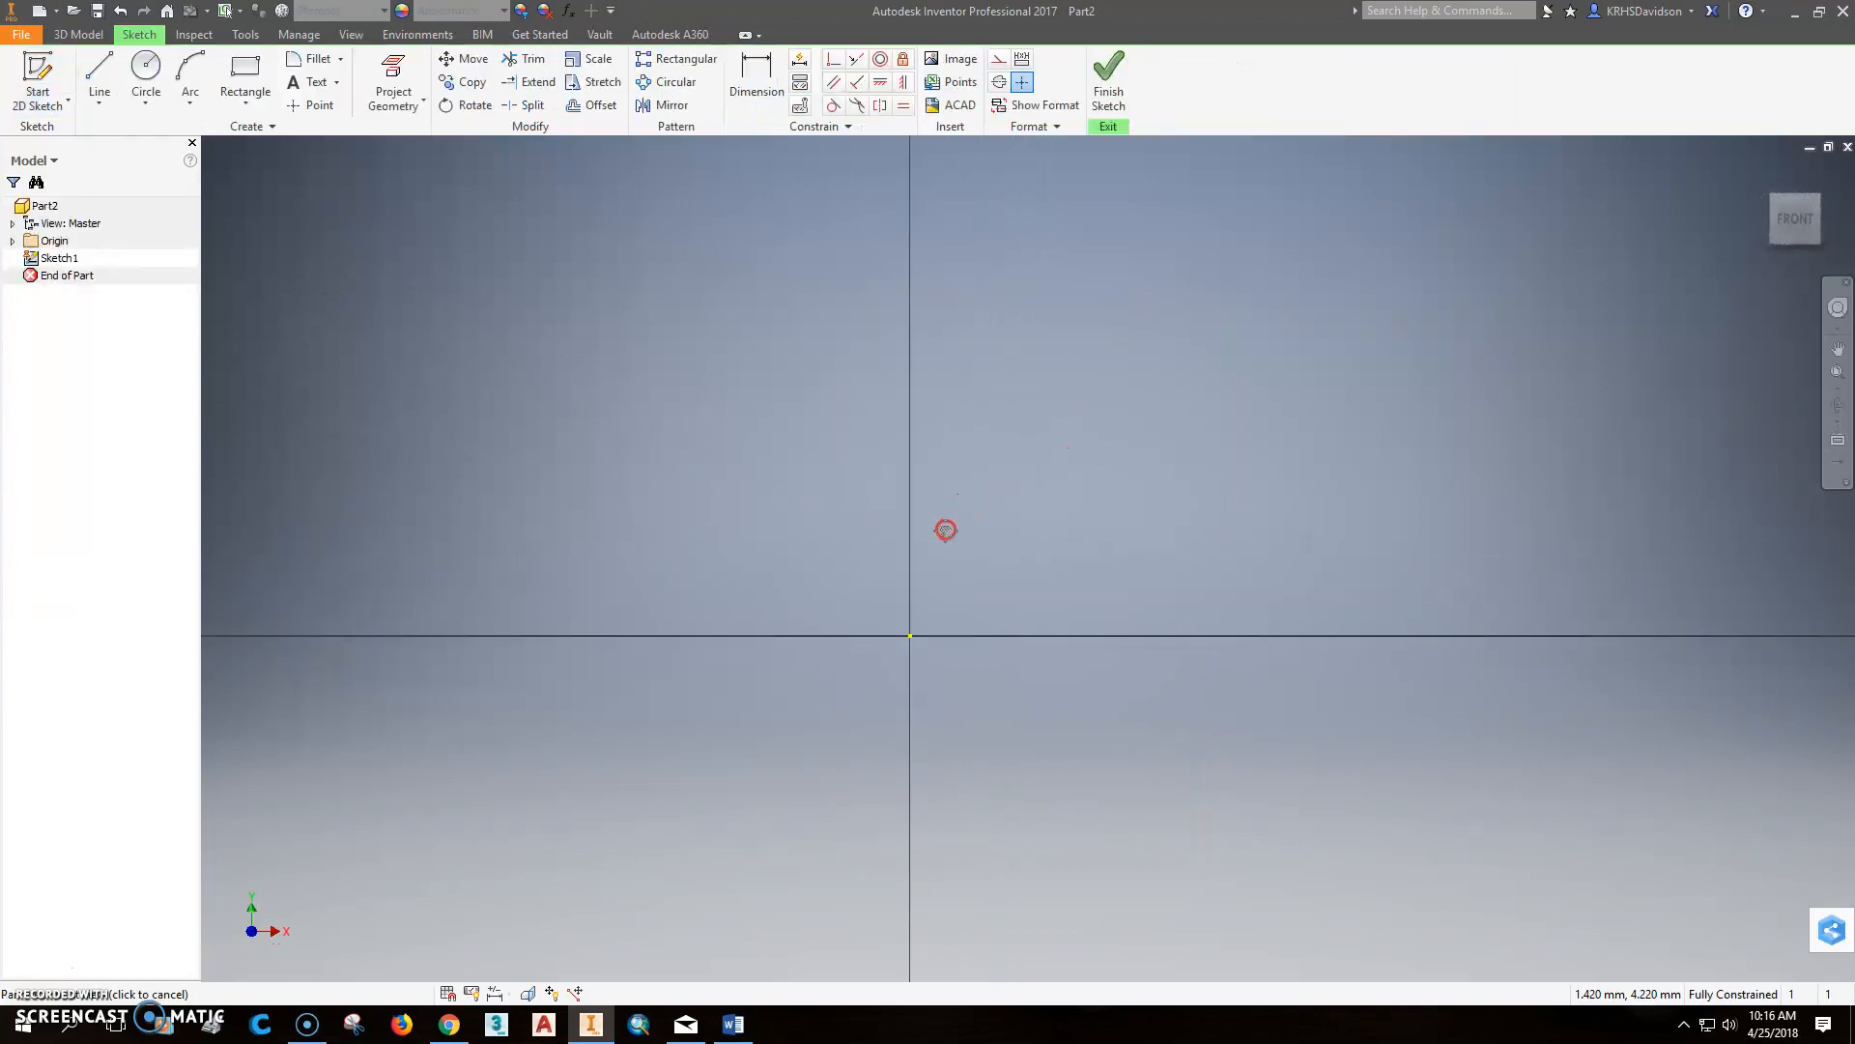
left_click(245, 77)
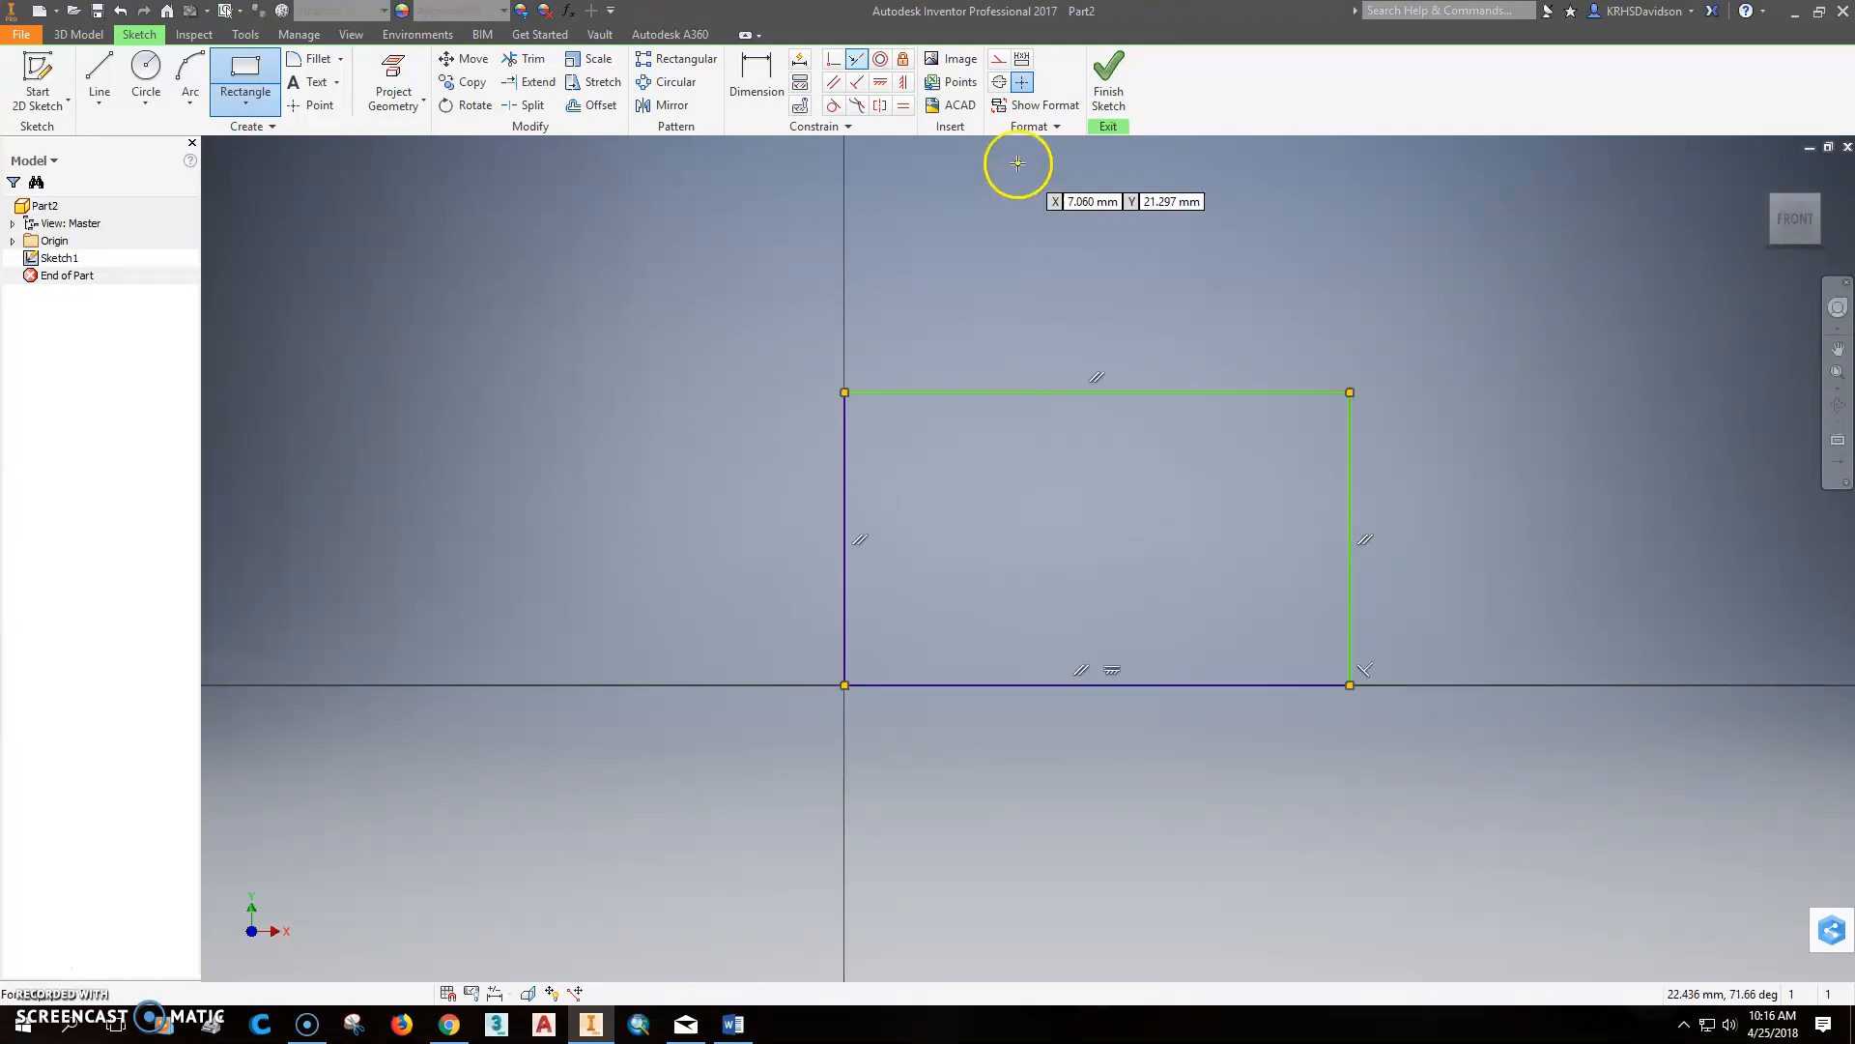
left_click(756, 70)
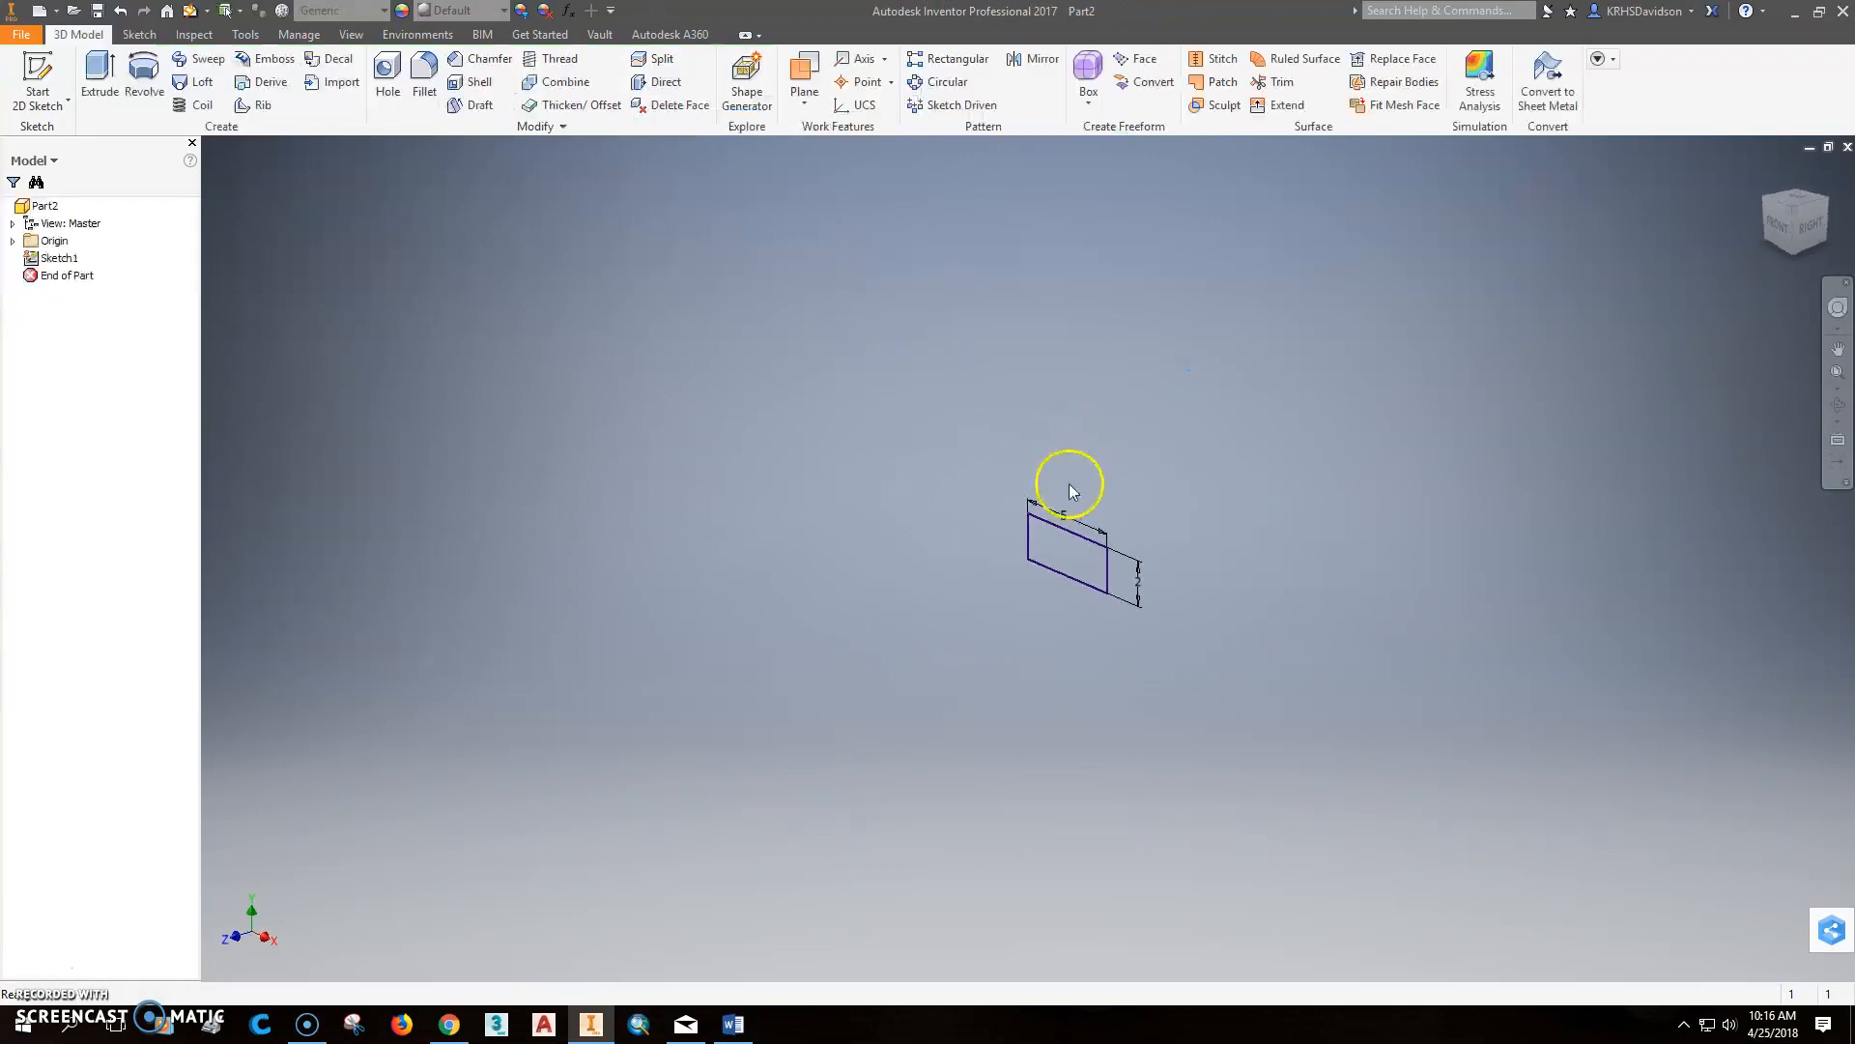
Step: Extrude the rectangle 10 mm into Extrusion1 and pick a face of the block
left_click(99, 75)
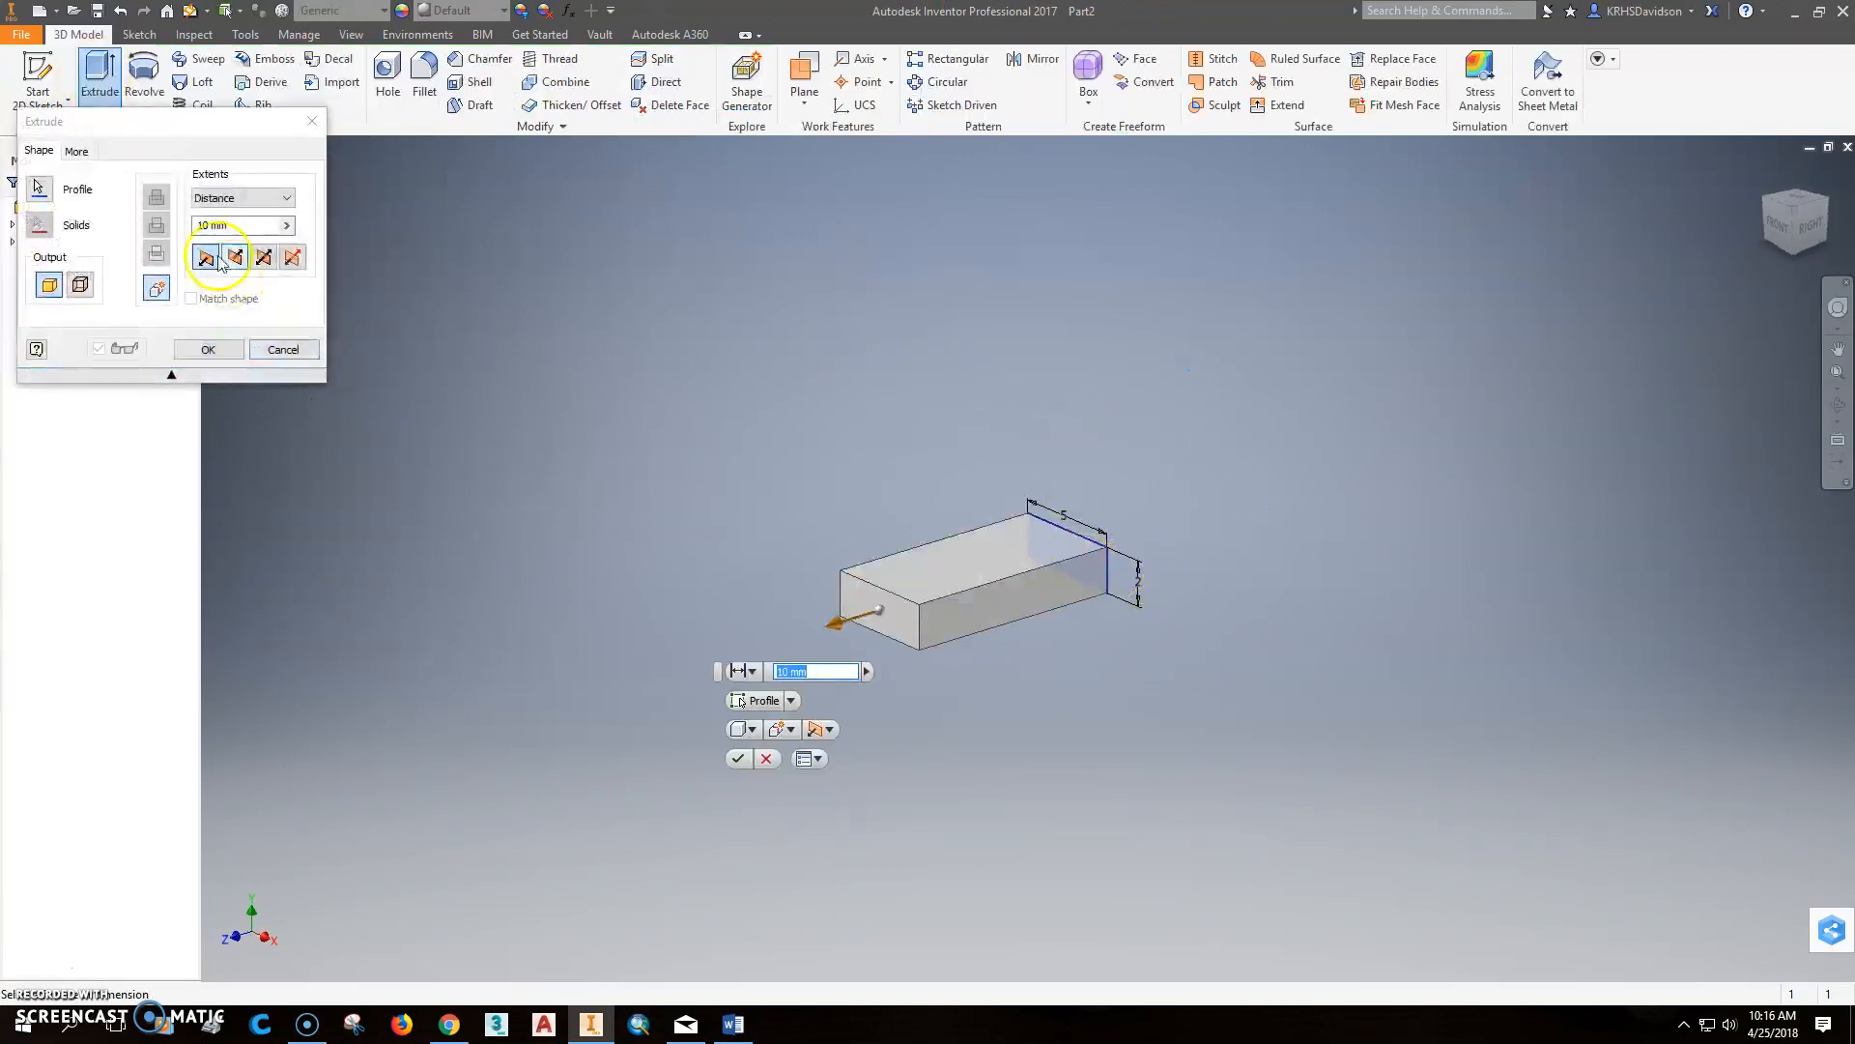
left_click(209, 349)
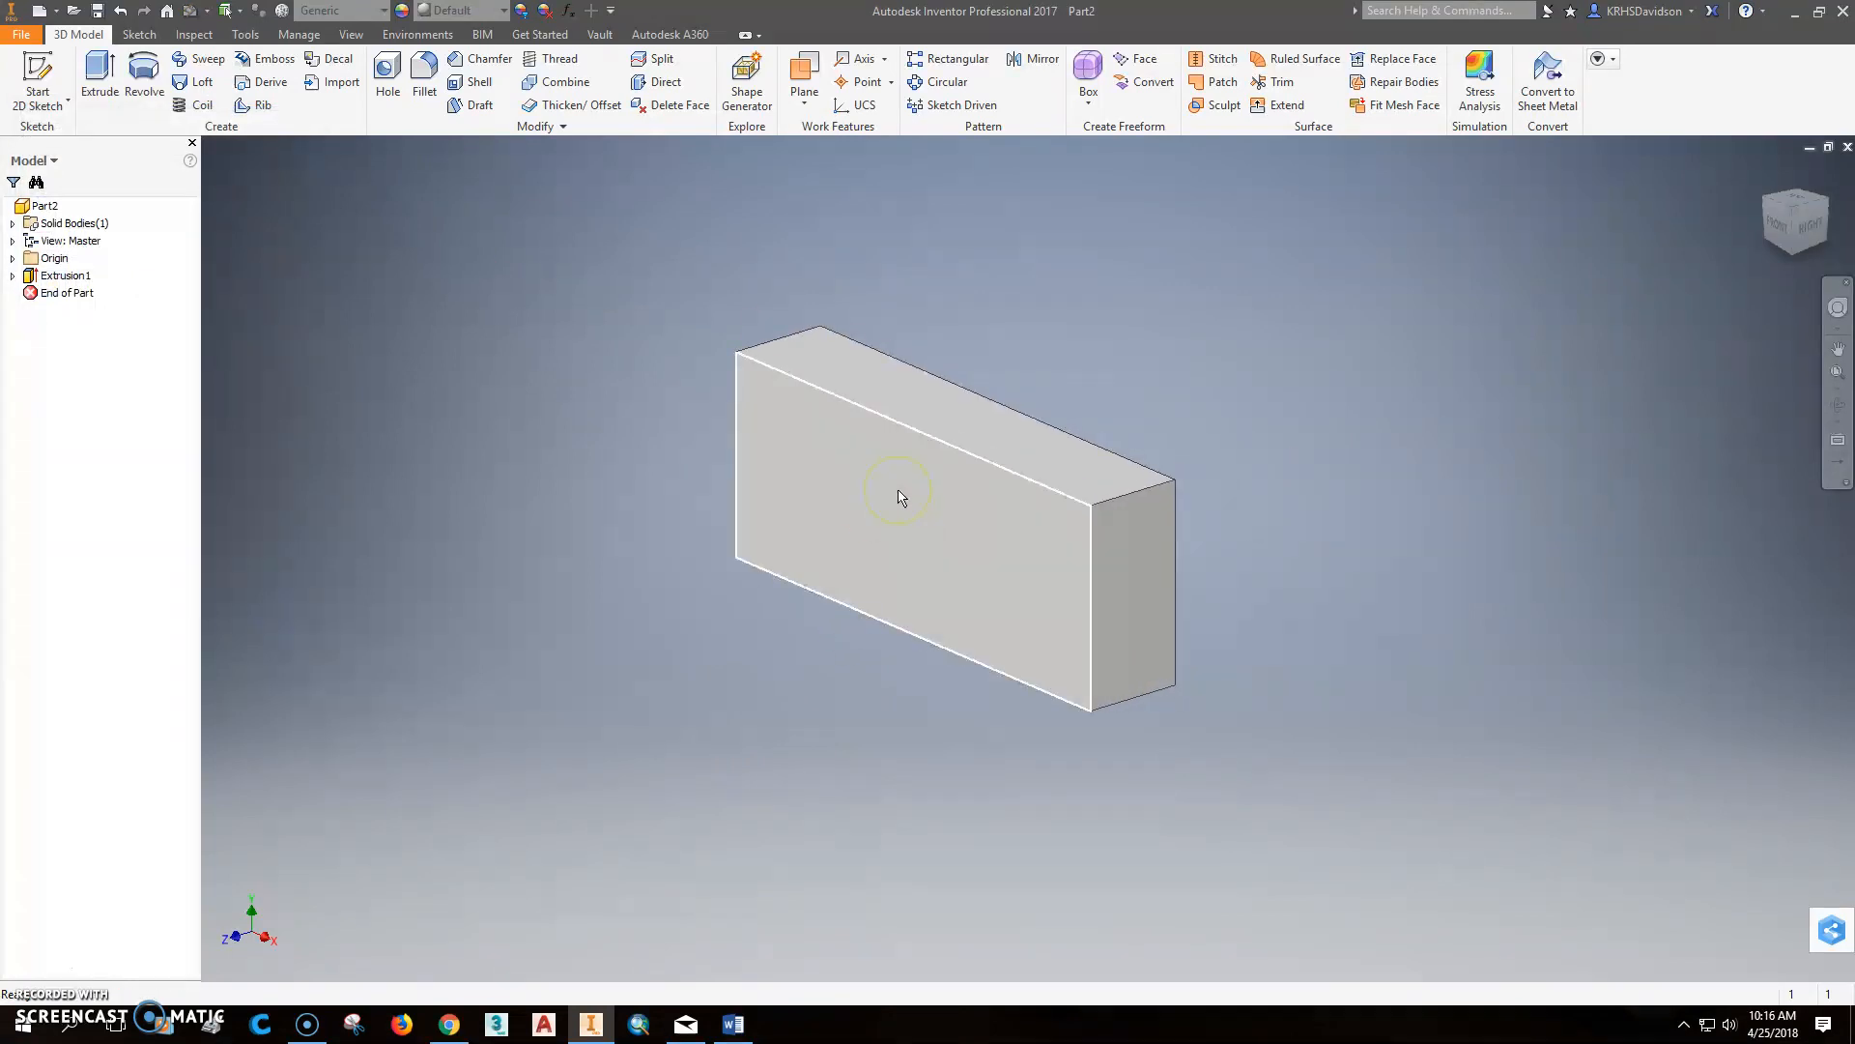
left_click(899, 496)
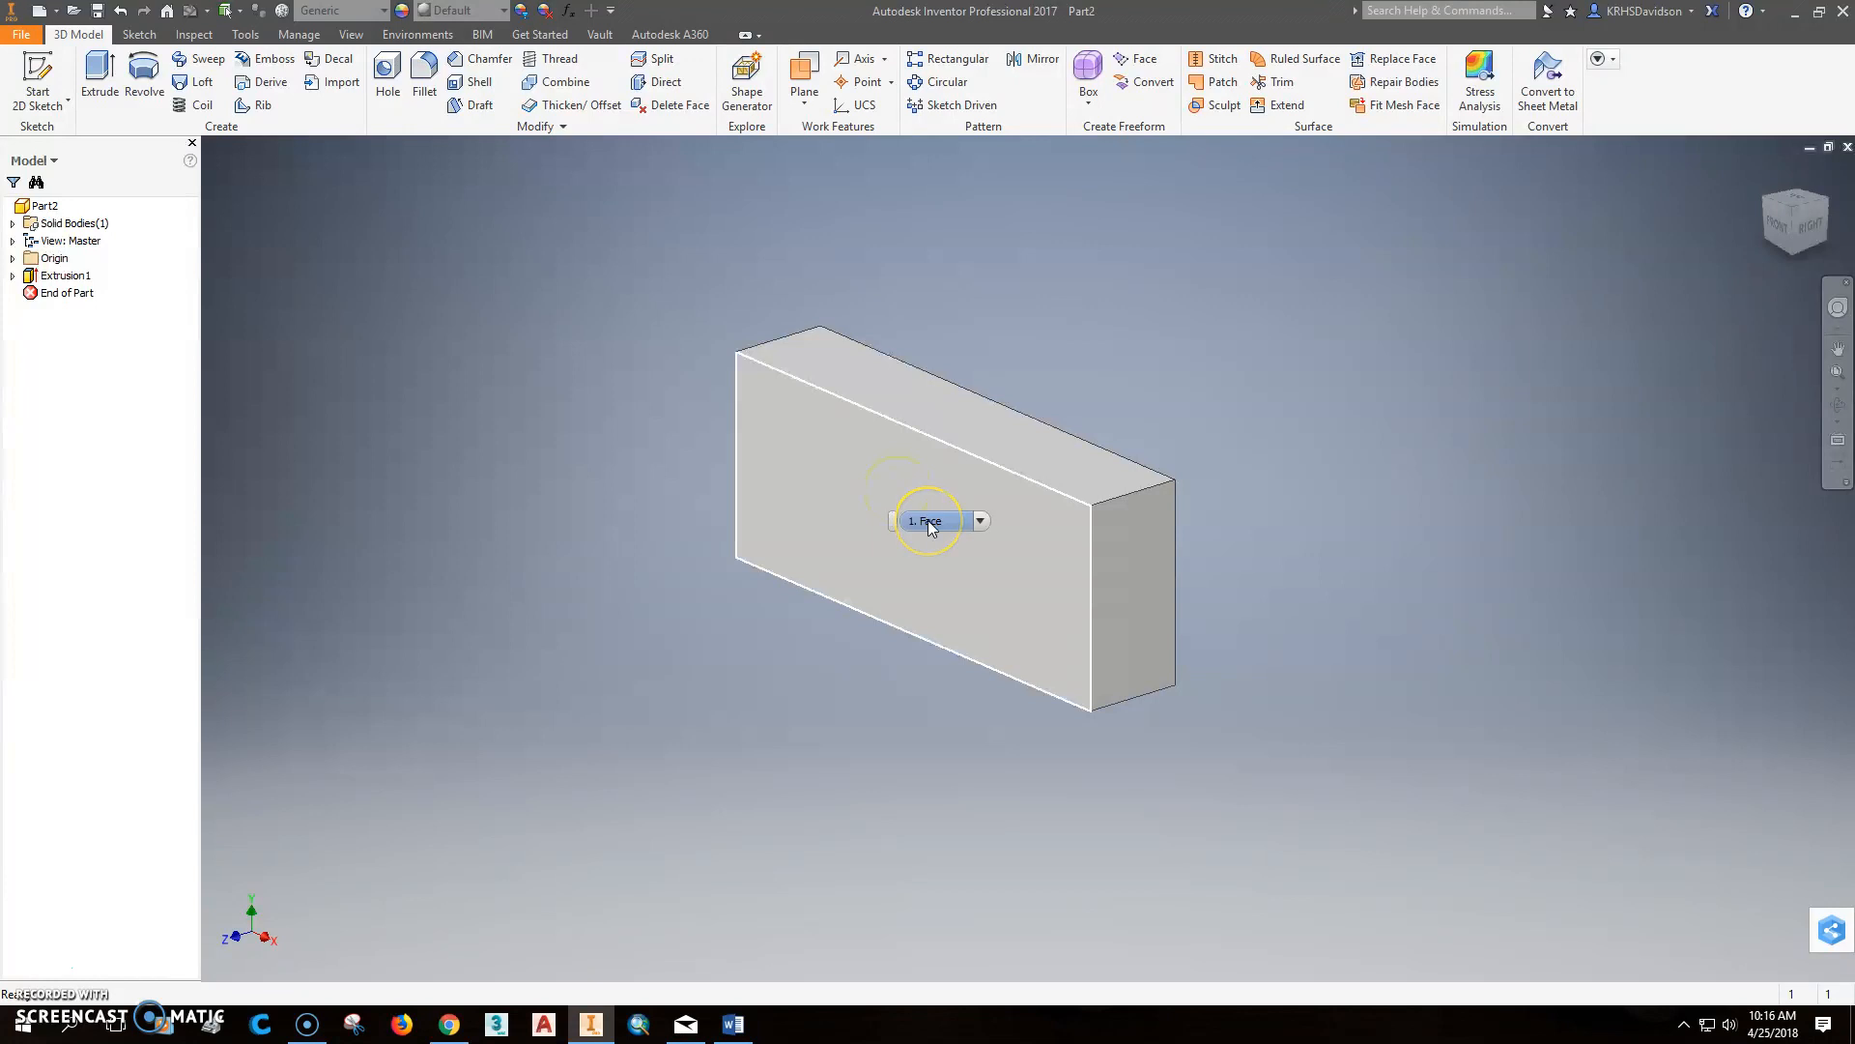
mouse_move(927, 521)
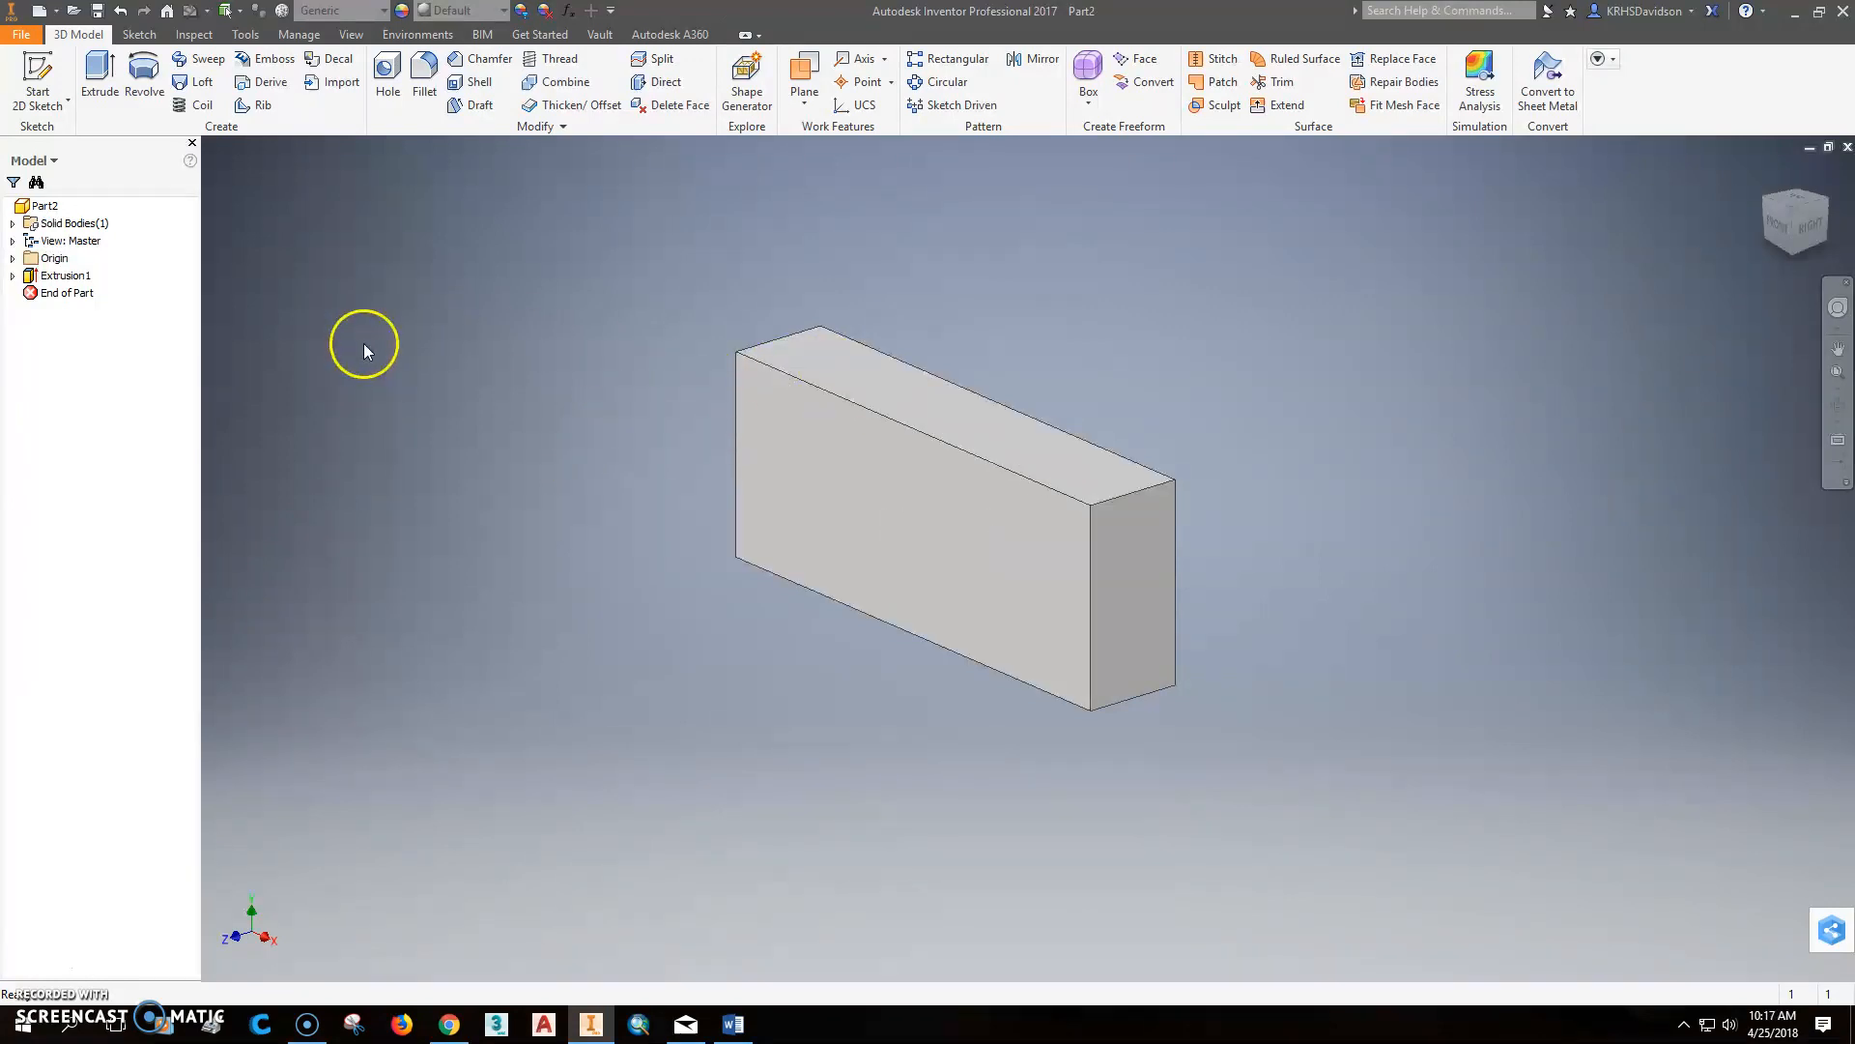
mouse_move(496, 410)
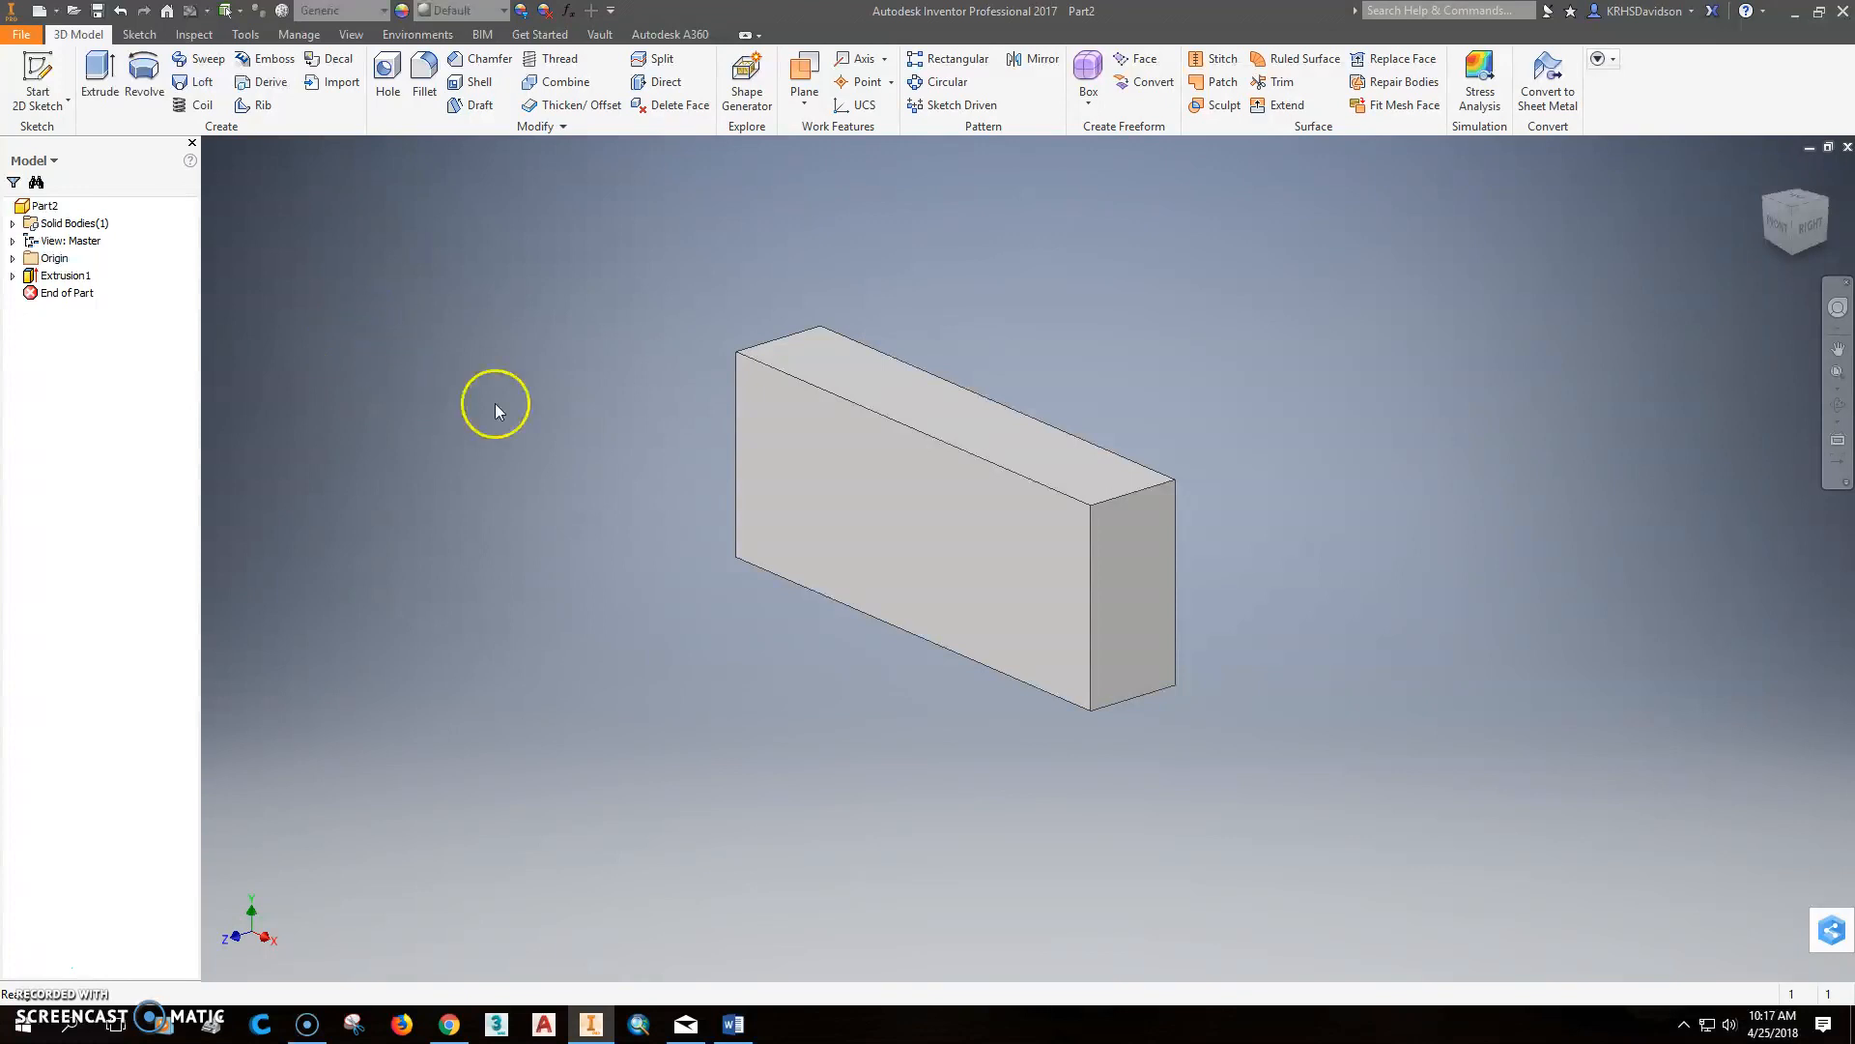
mouse_move(597, 426)
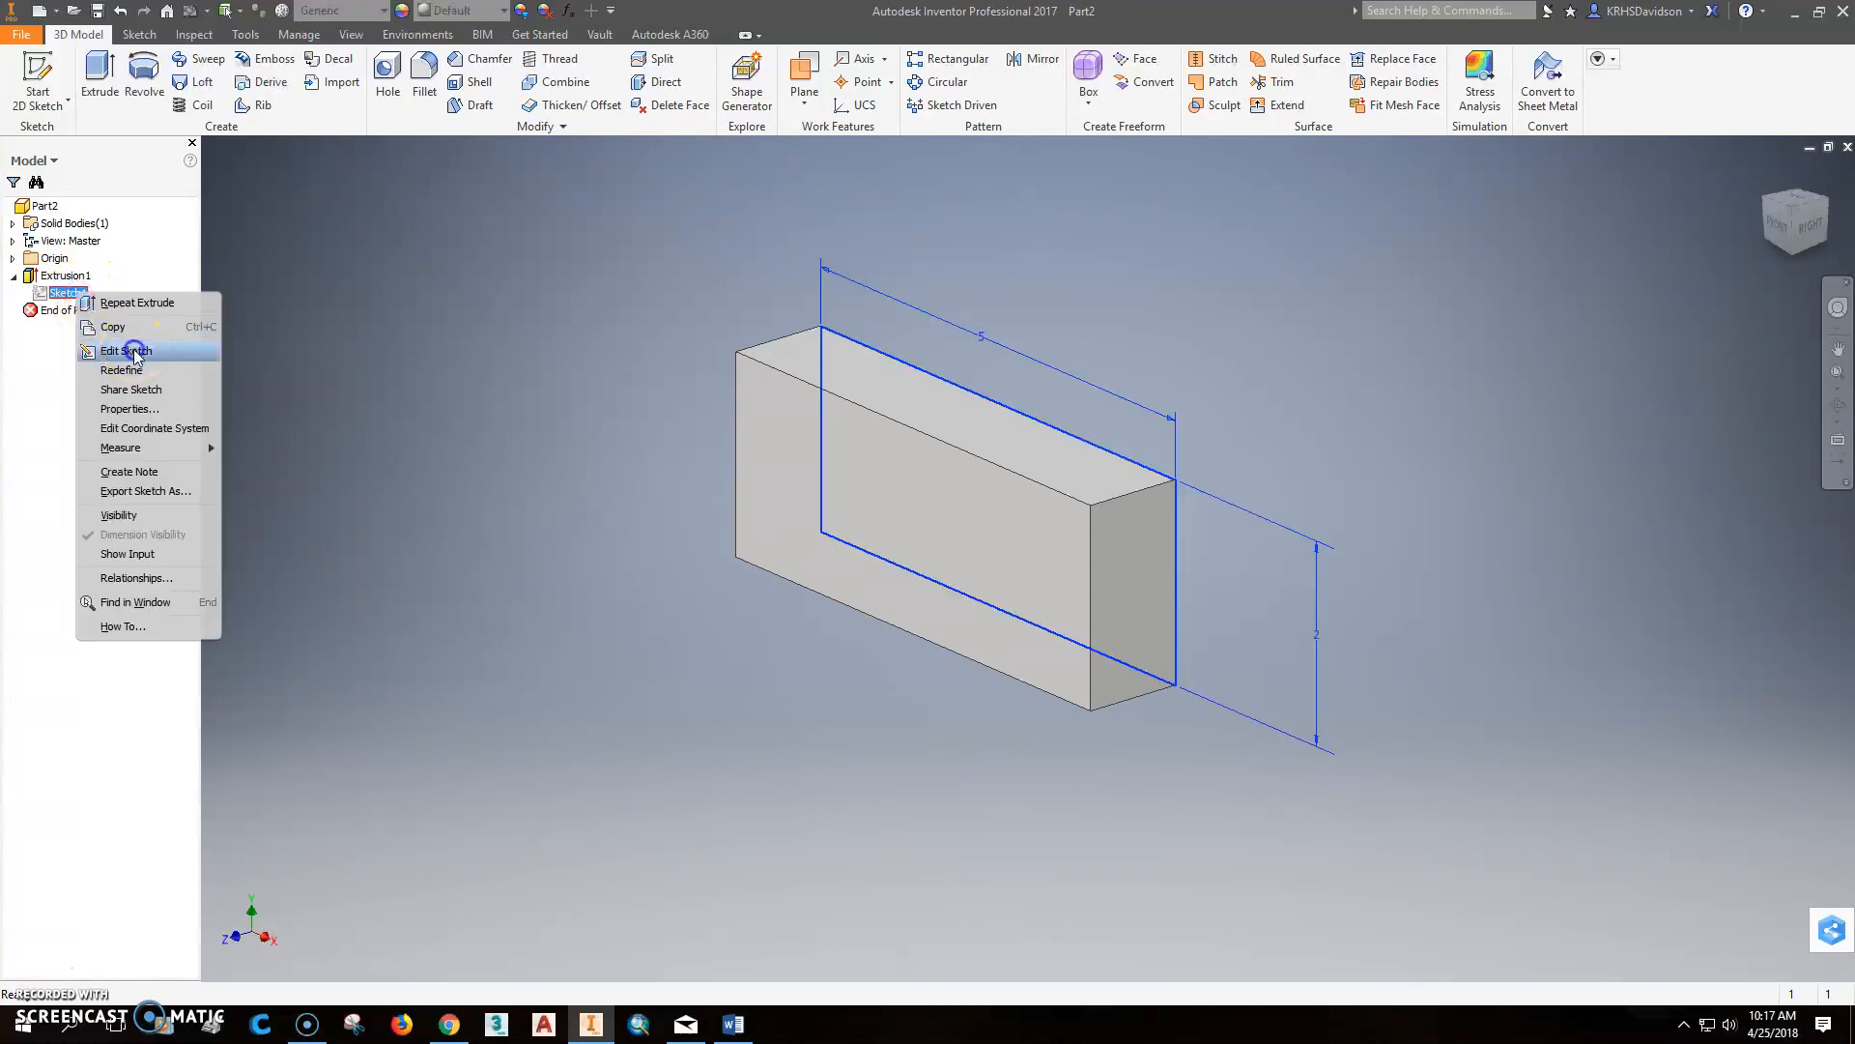
Step: Edit Sketch1 and open Document Settings from the Tools tab
left_click(126, 350)
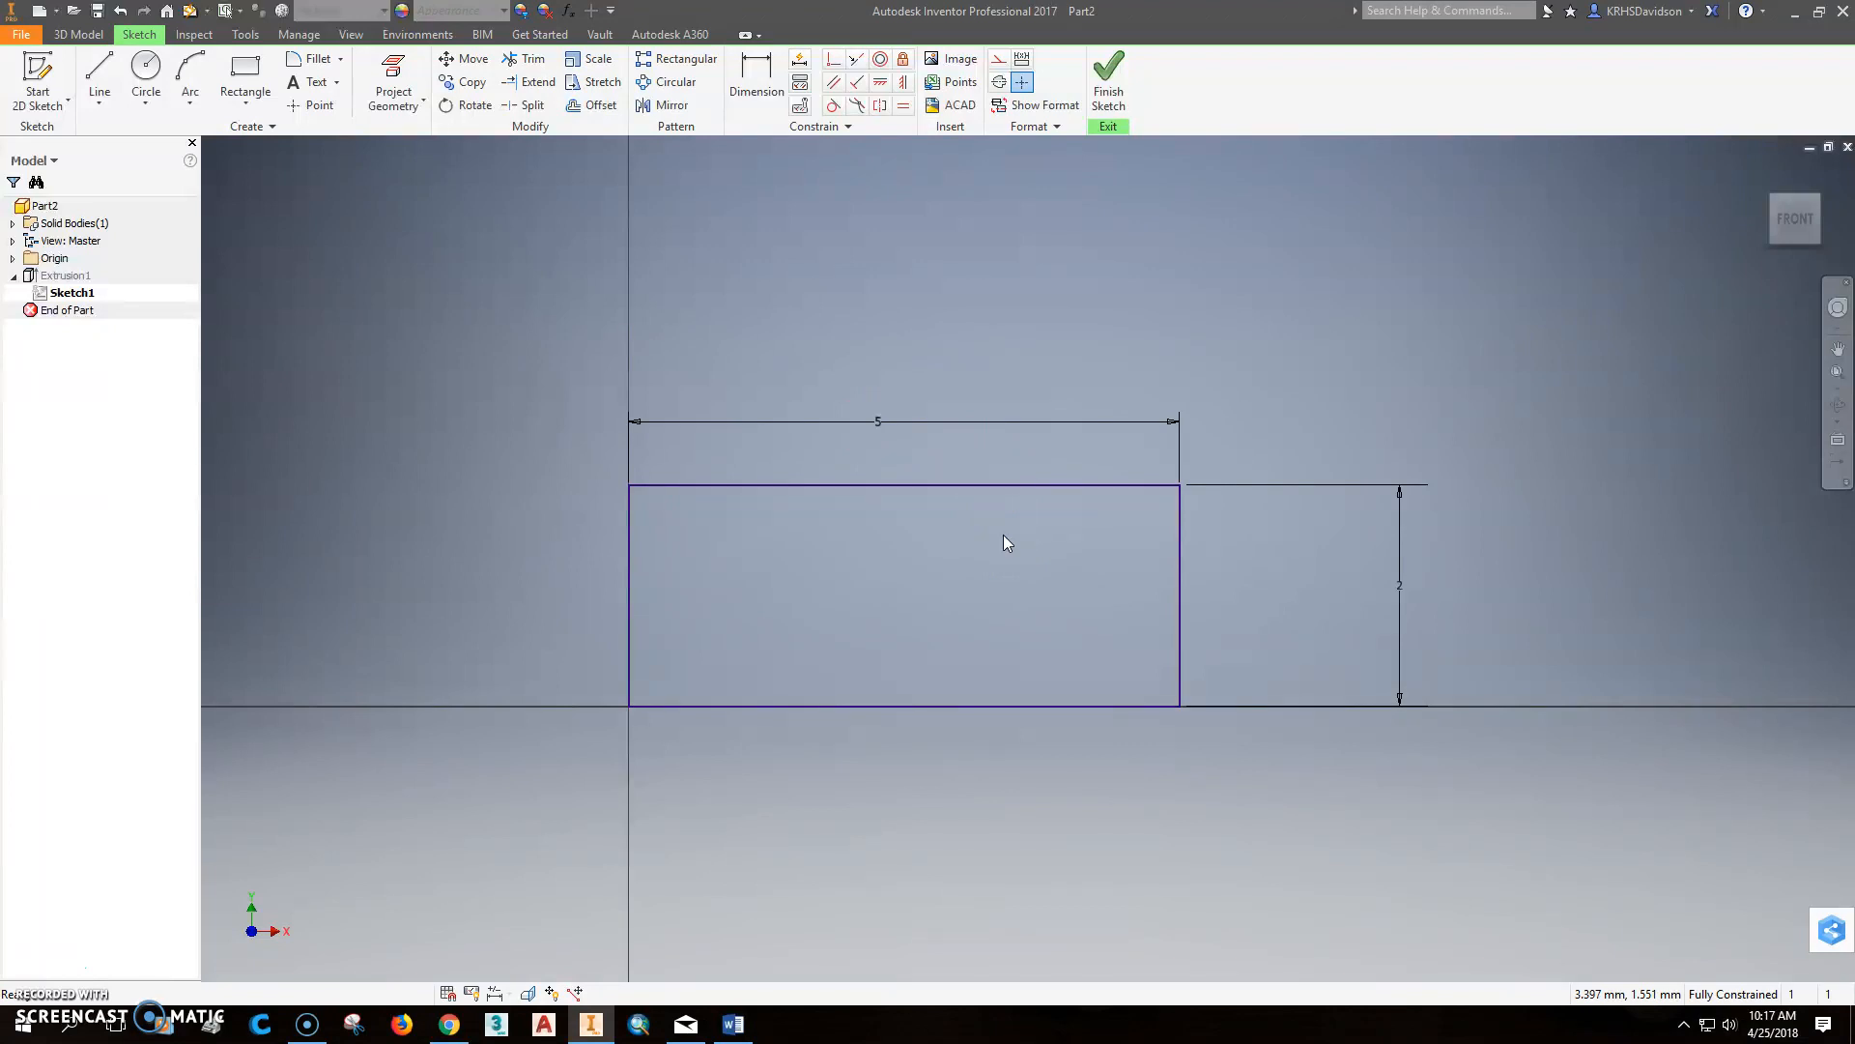
mouse_move(875, 429)
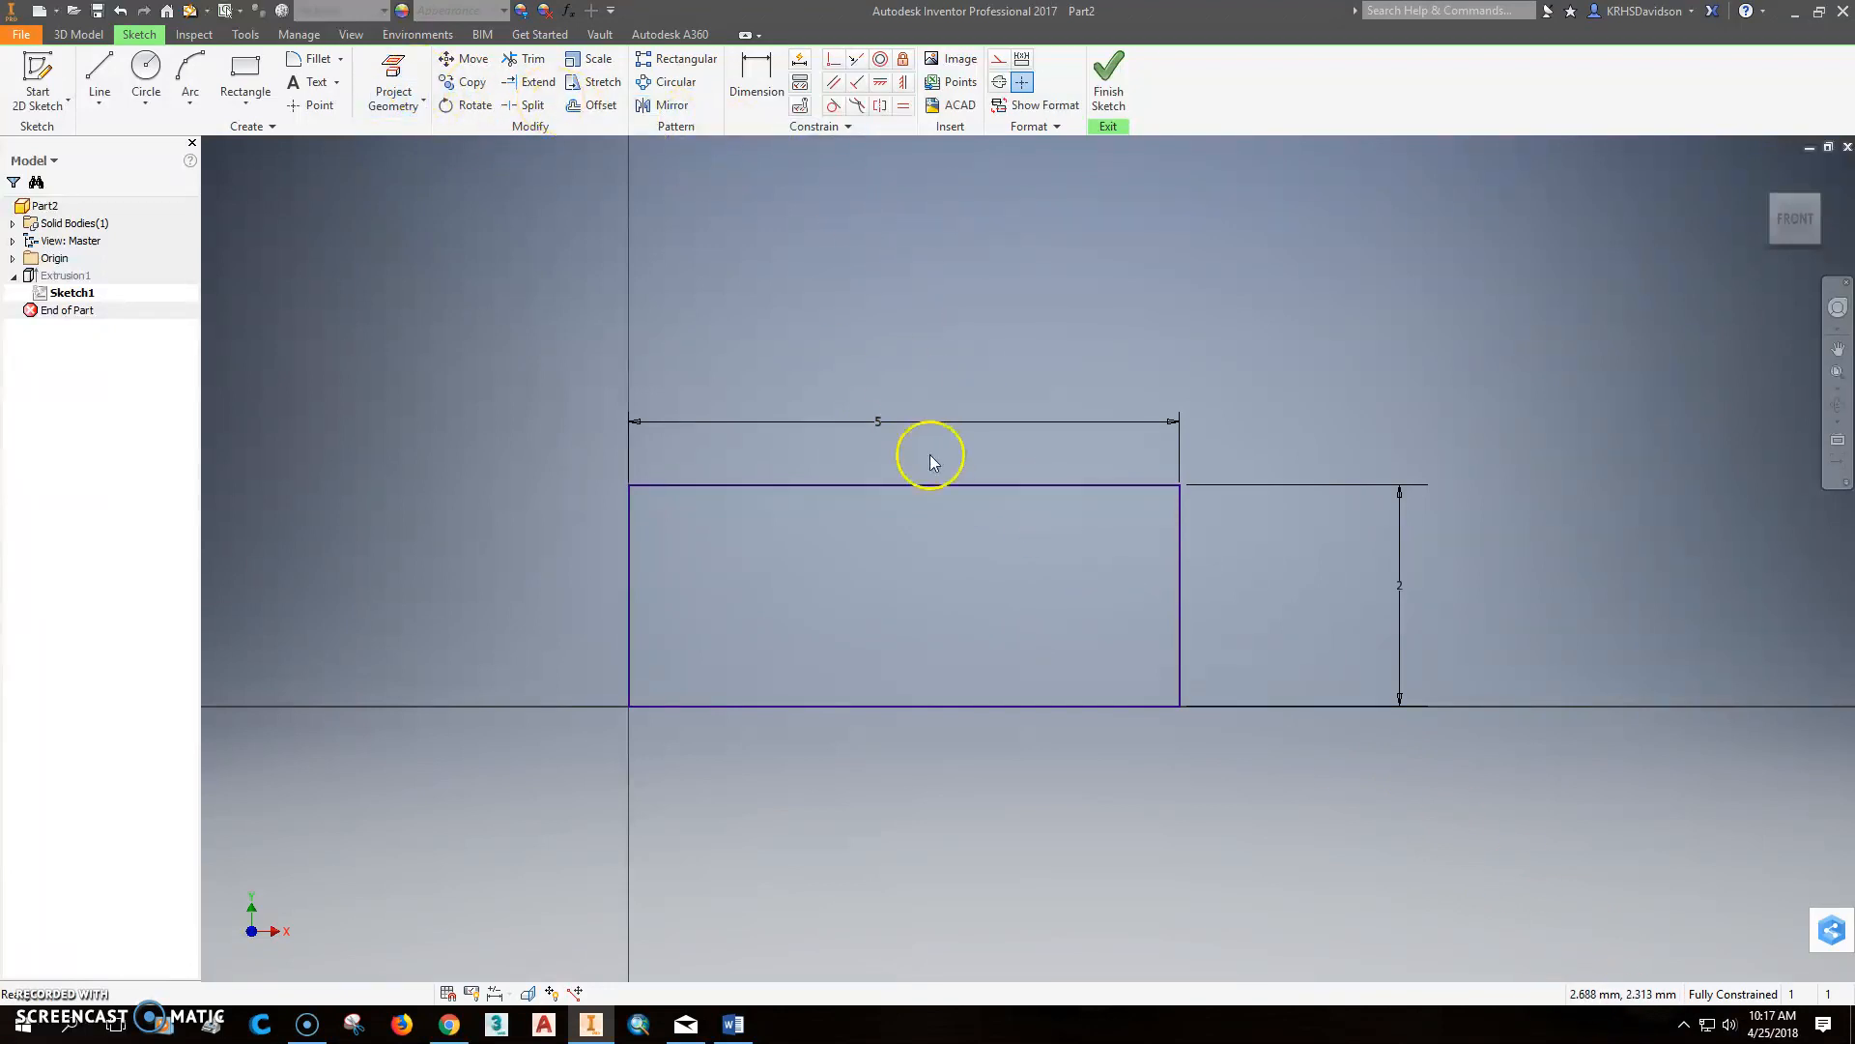
mouse_move(1020, 571)
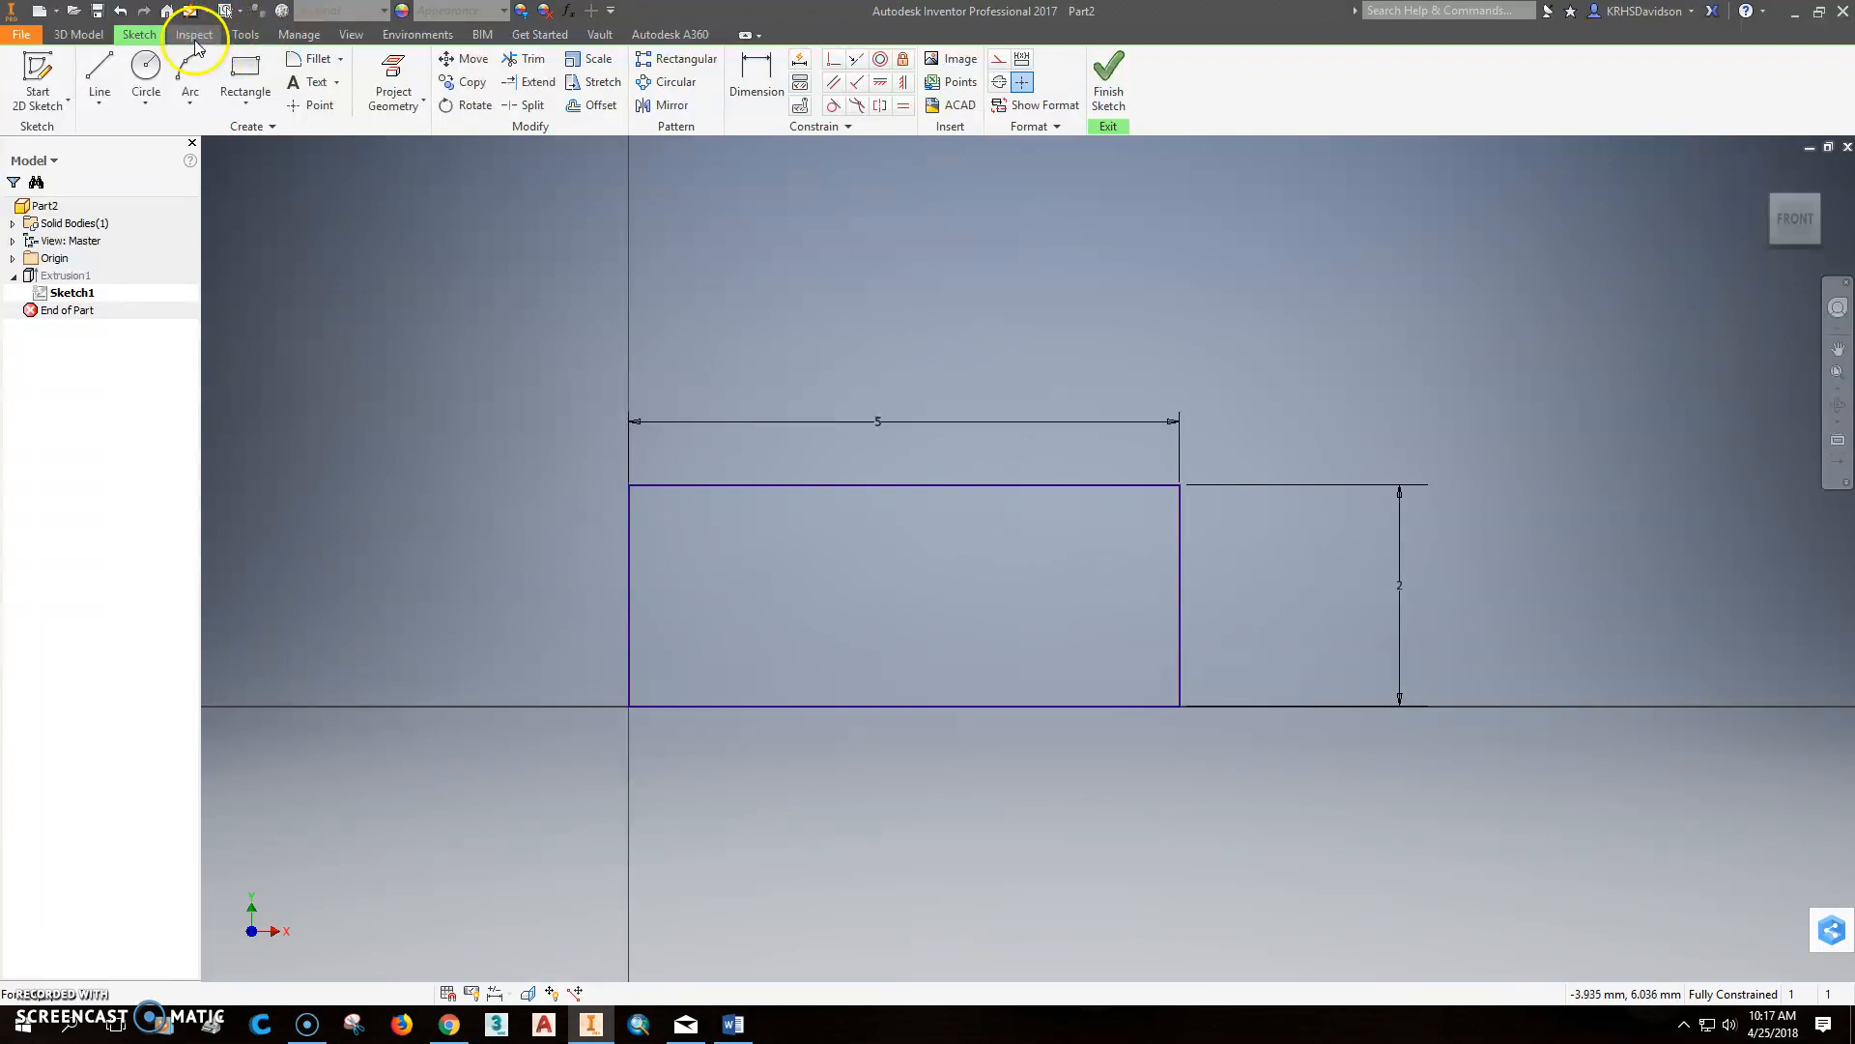
left_click(245, 33)
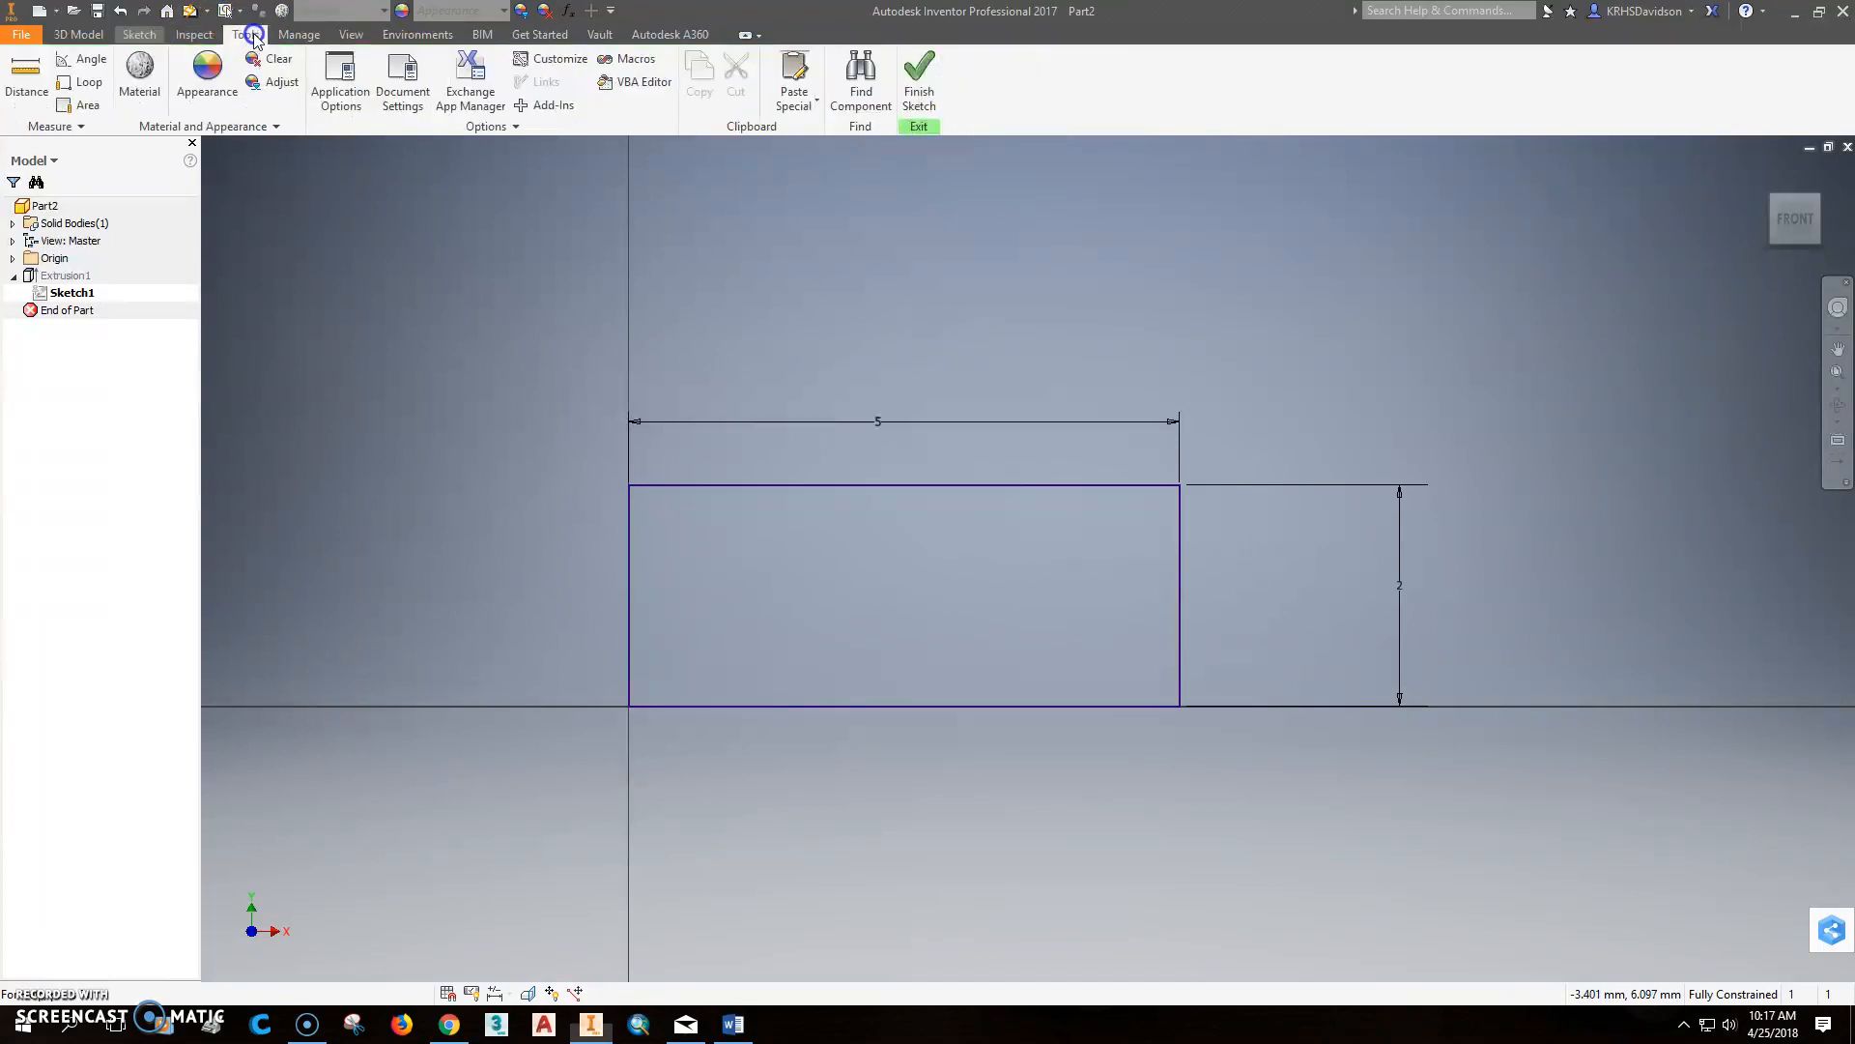
left_click(401, 81)
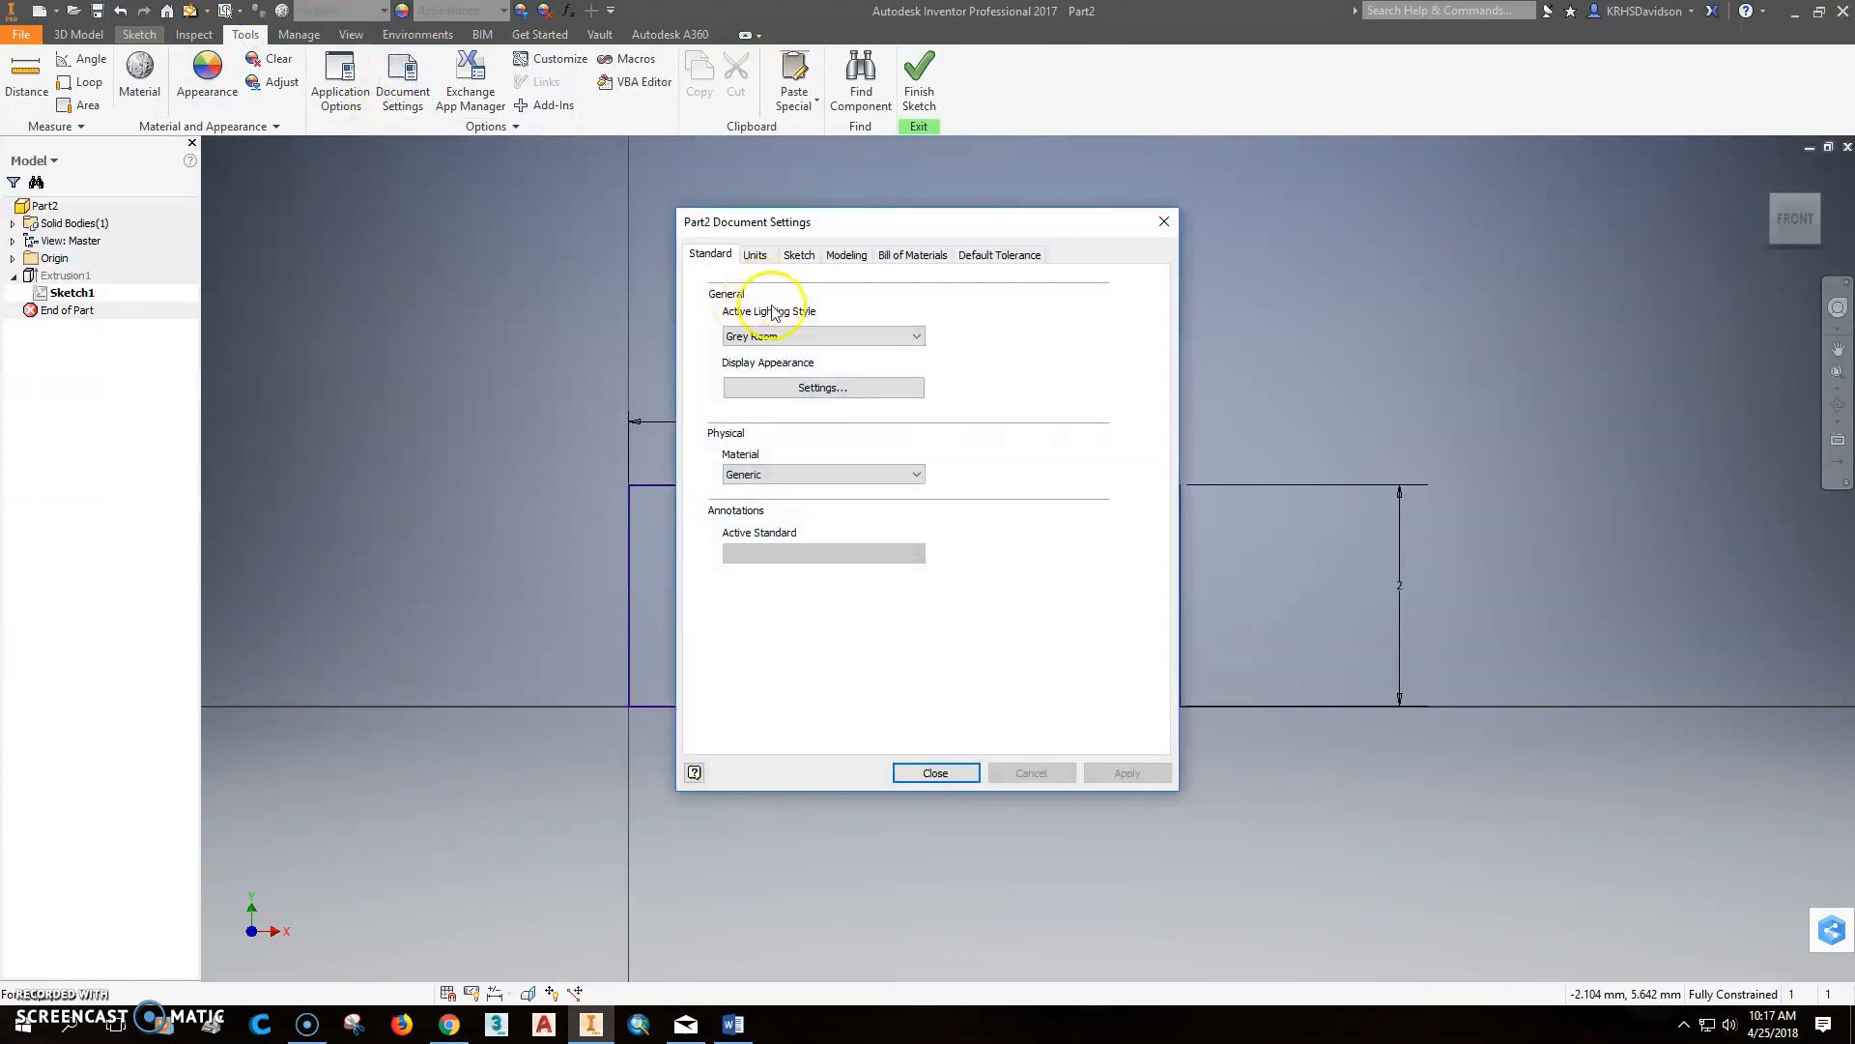
Step: Set Length units to inch on the Units tab and apply
left_click(755, 254)
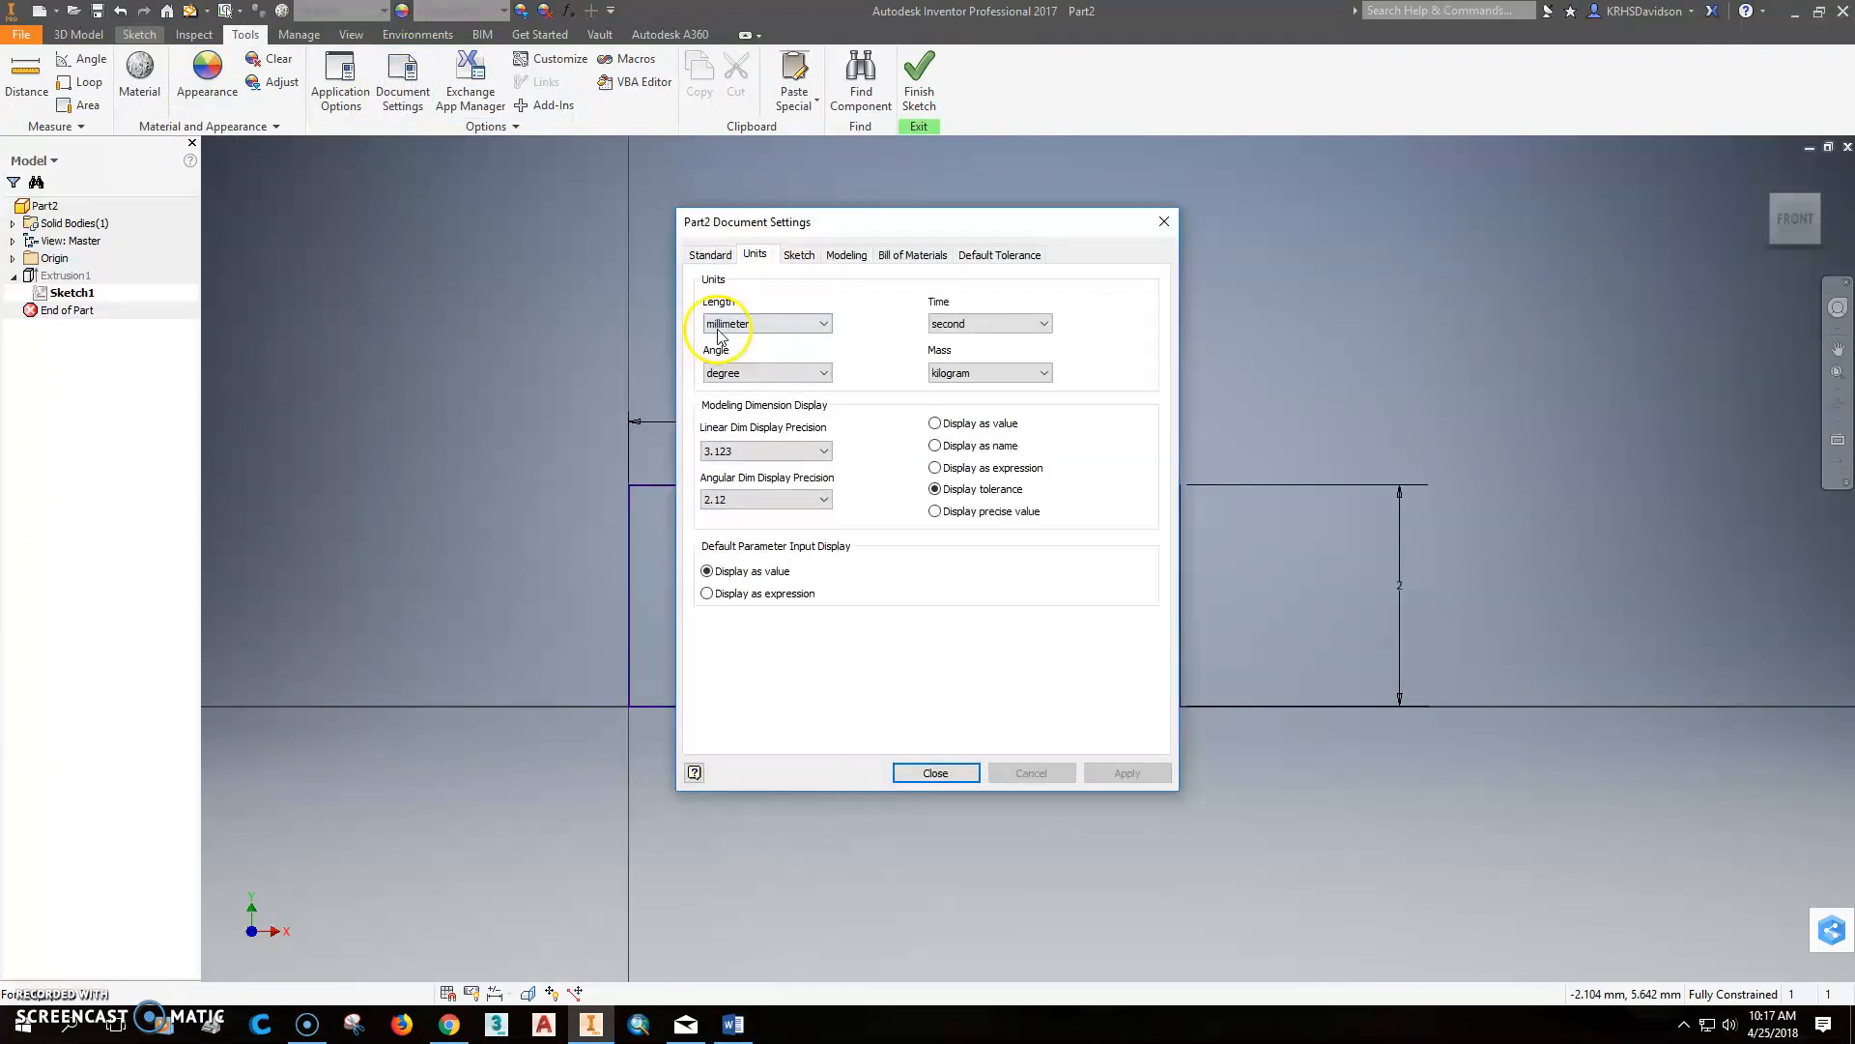
left_click(824, 322)
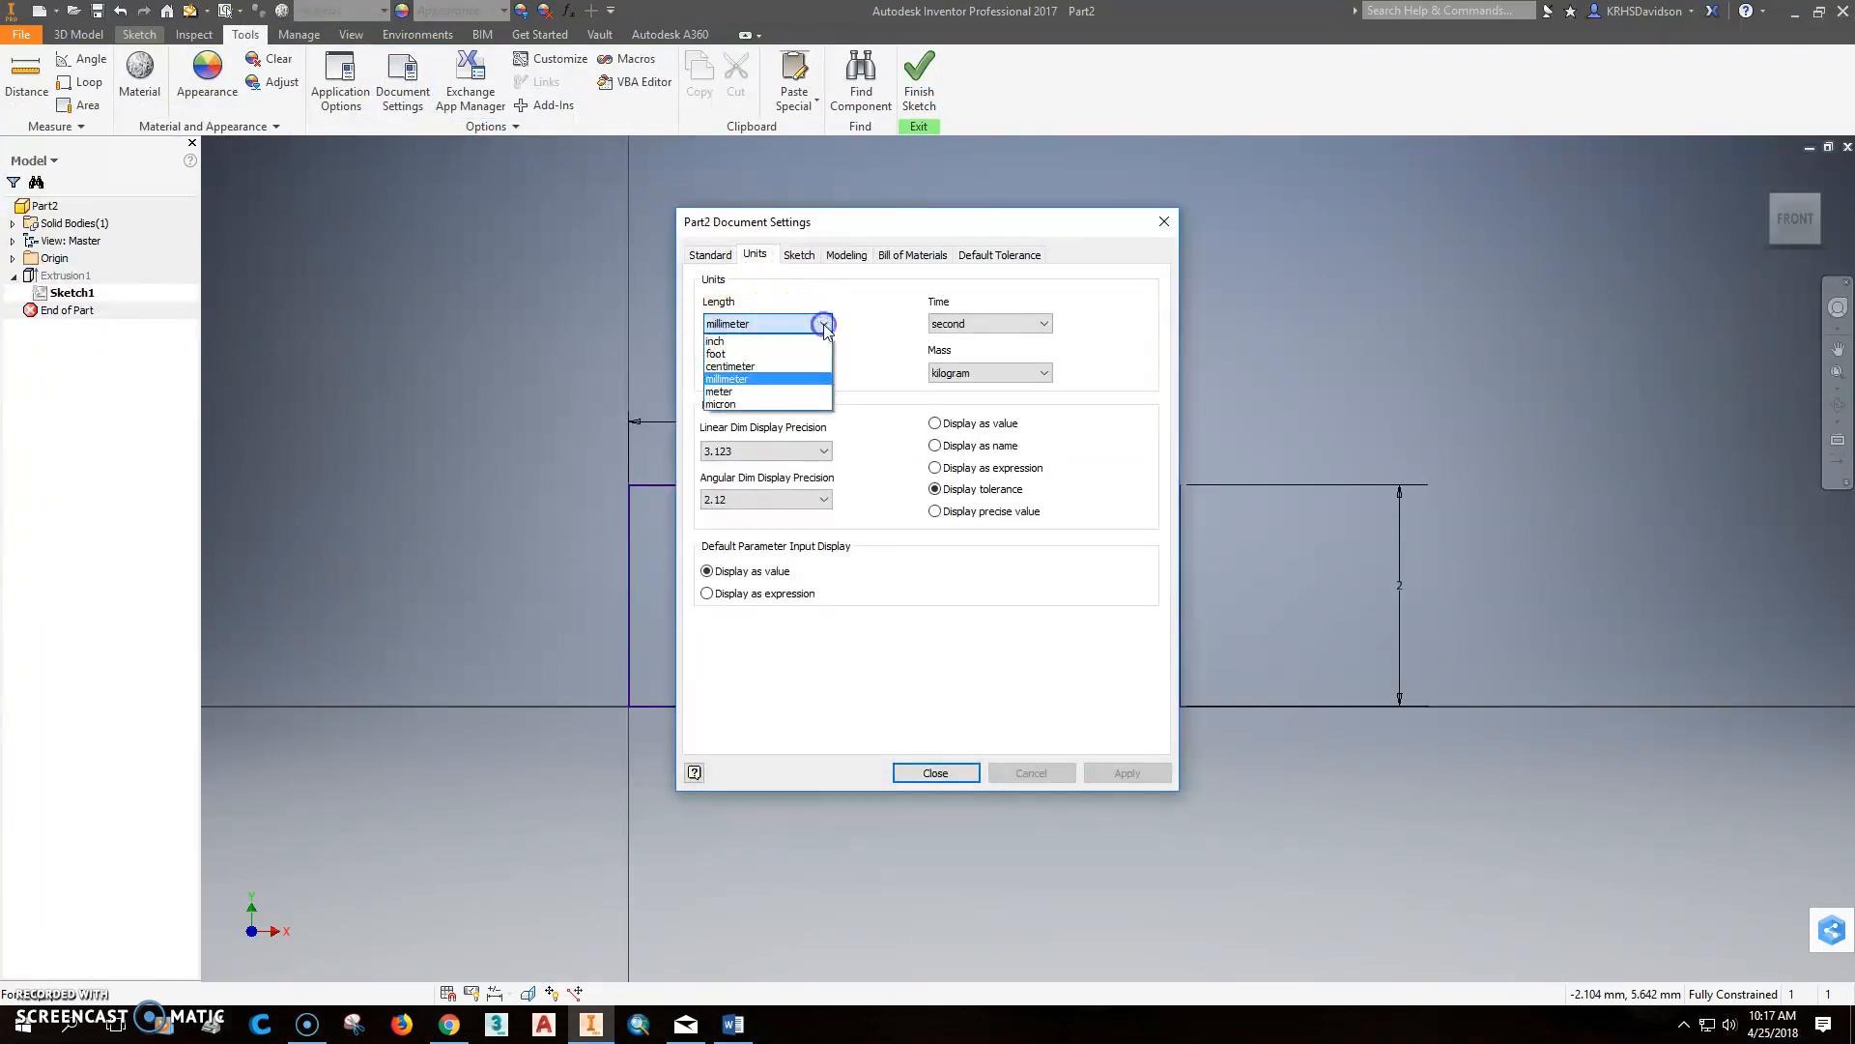
left_click(715, 342)
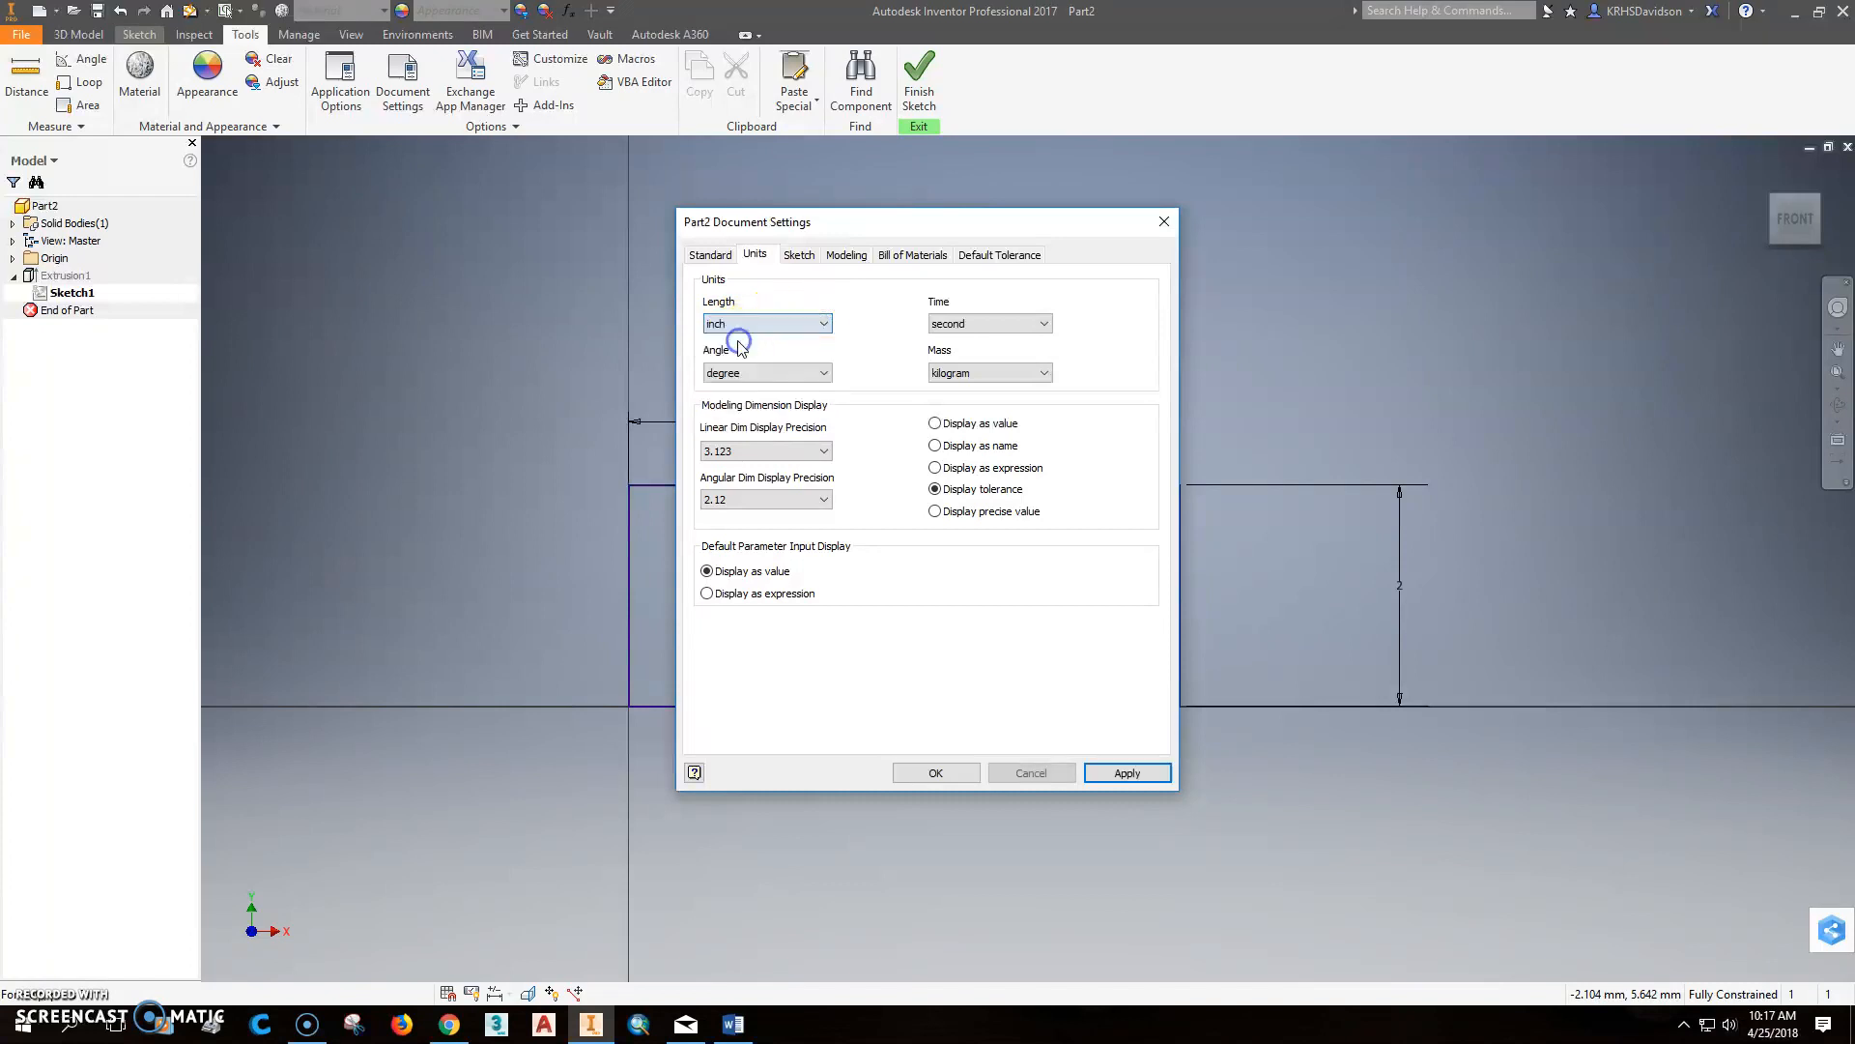
left_click(1125, 771)
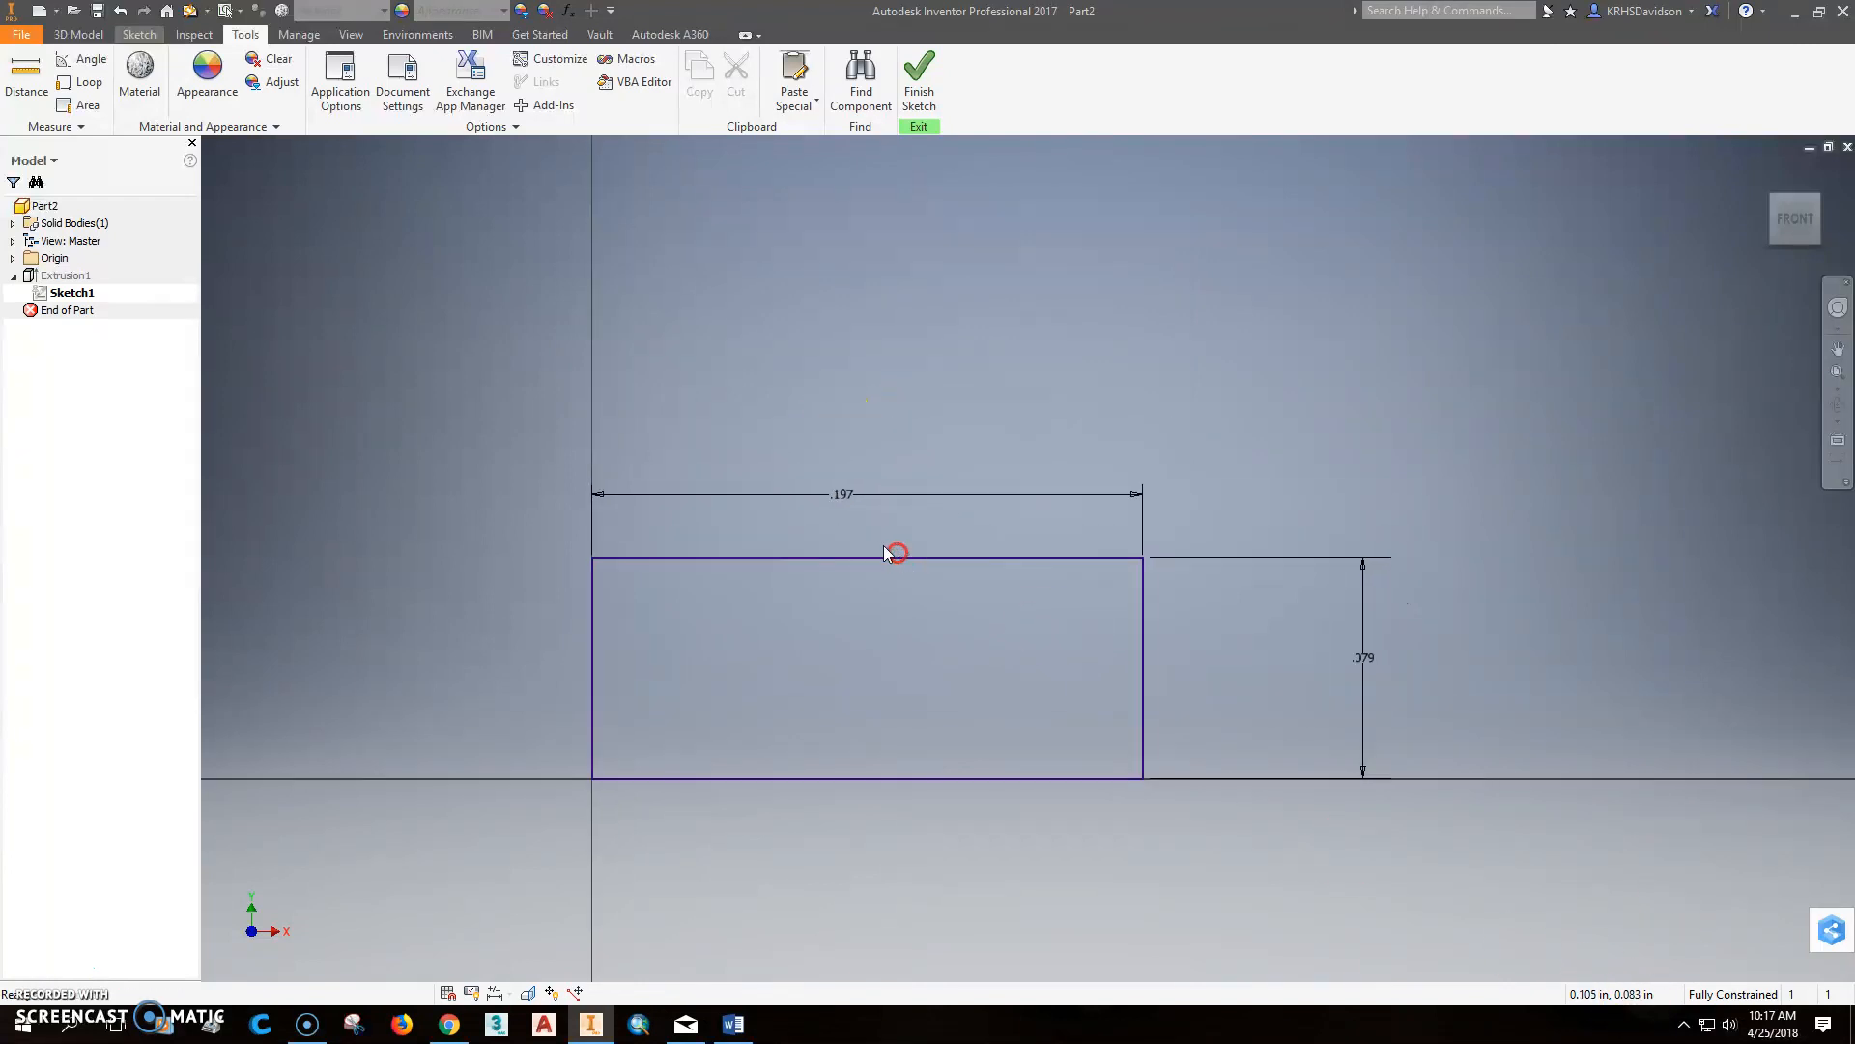
Step: Change the rectangle dimensions to 5 in wide and 2 in tall, then finish the sketch
double_click(841, 494)
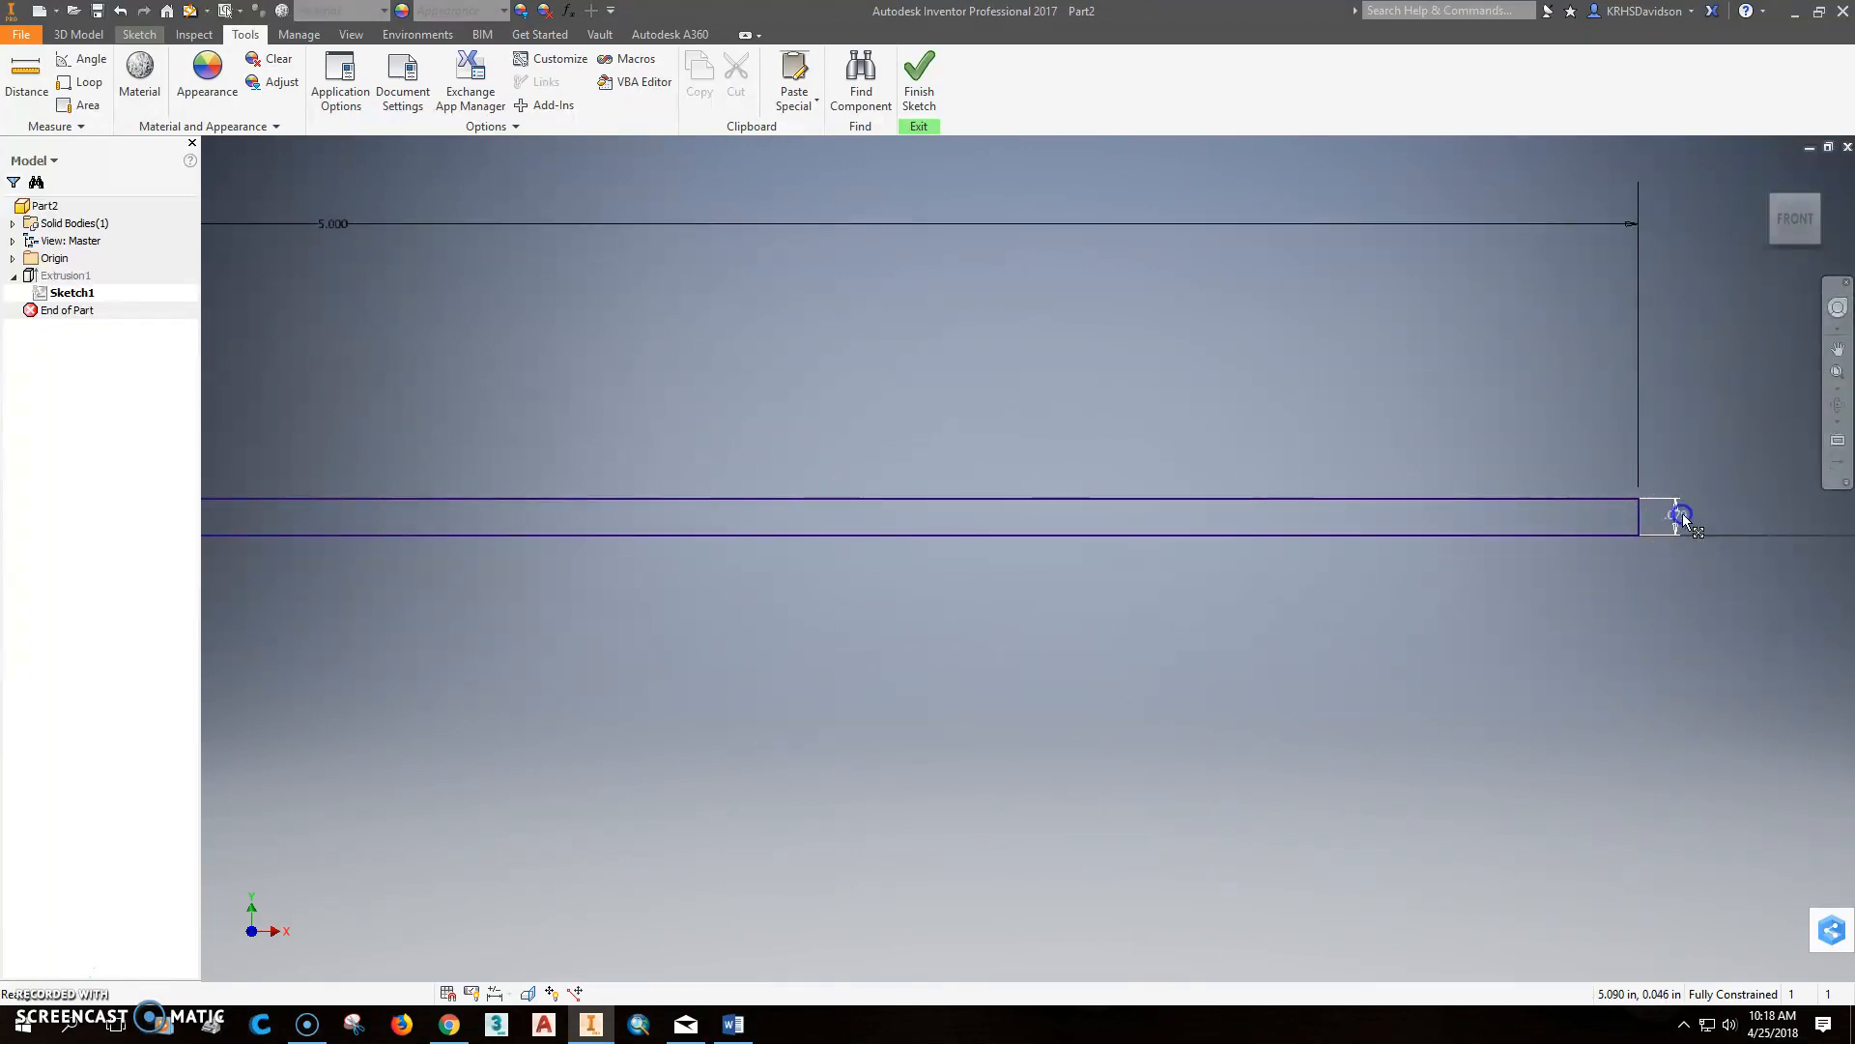
left_click(1677, 513)
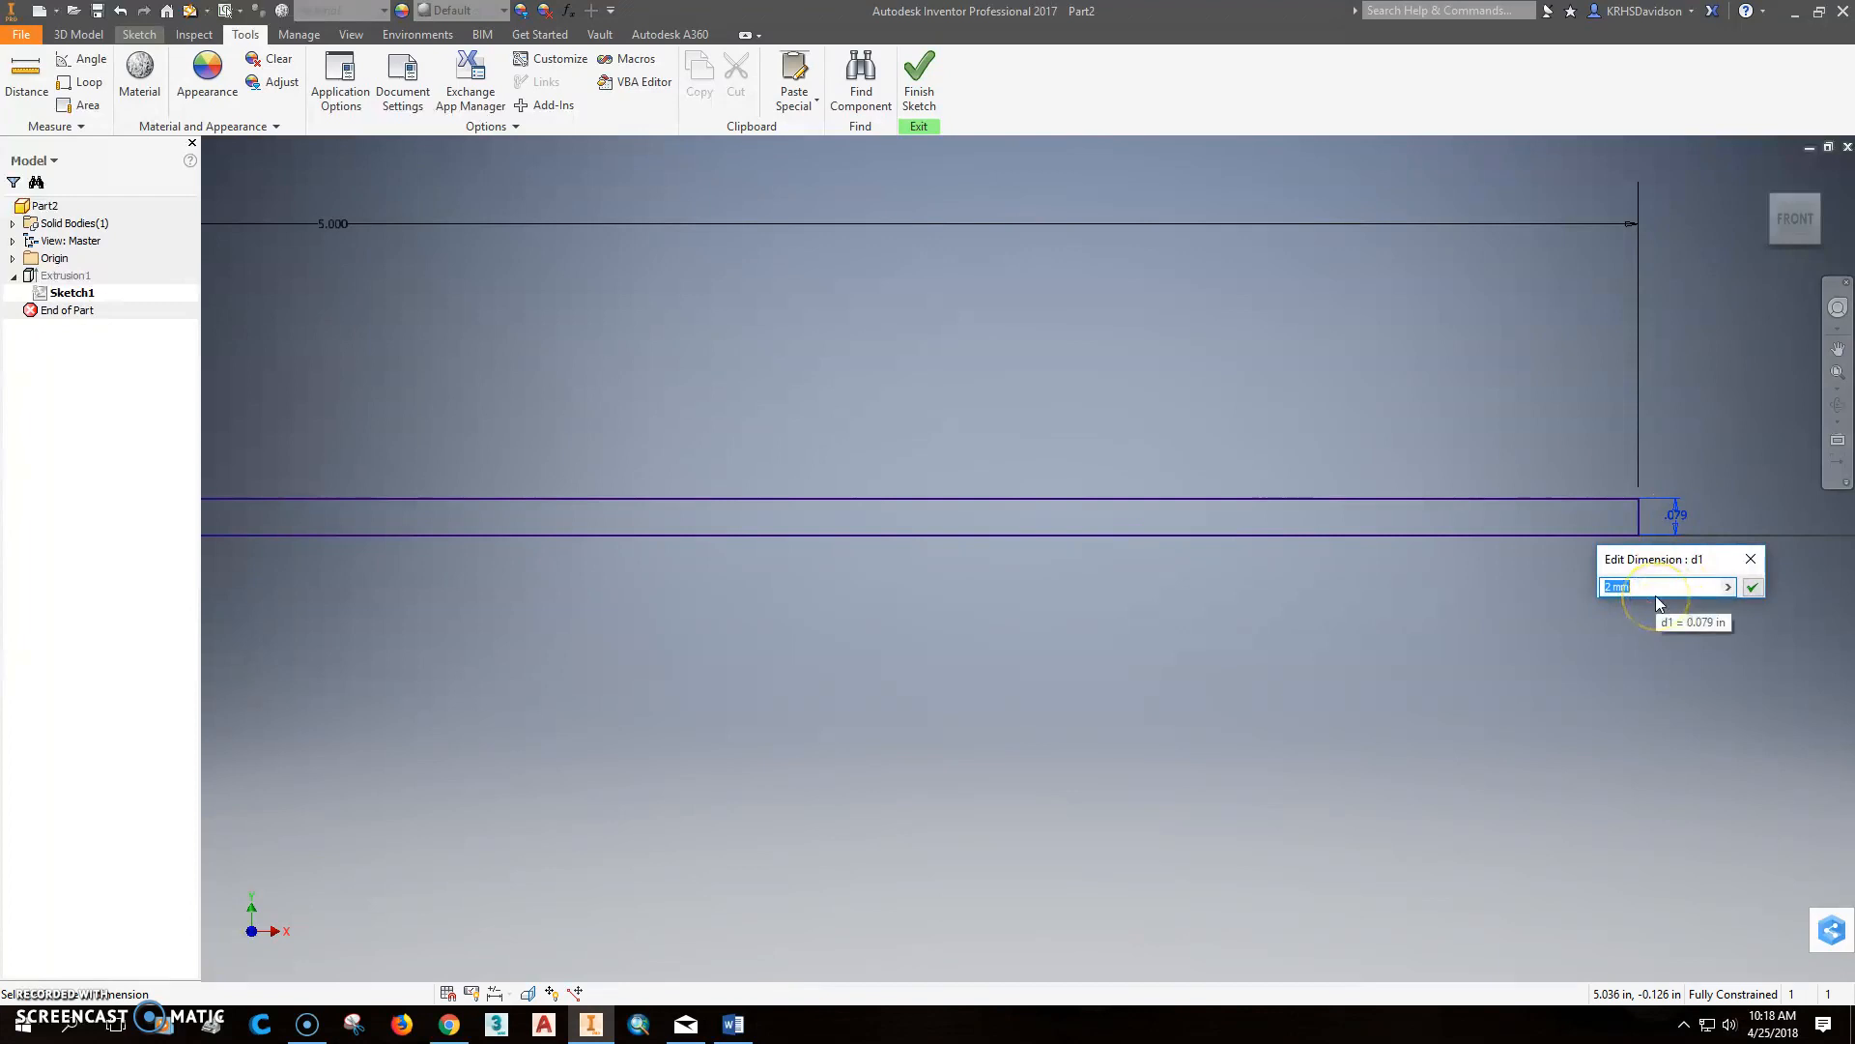
left_click(1752, 586)
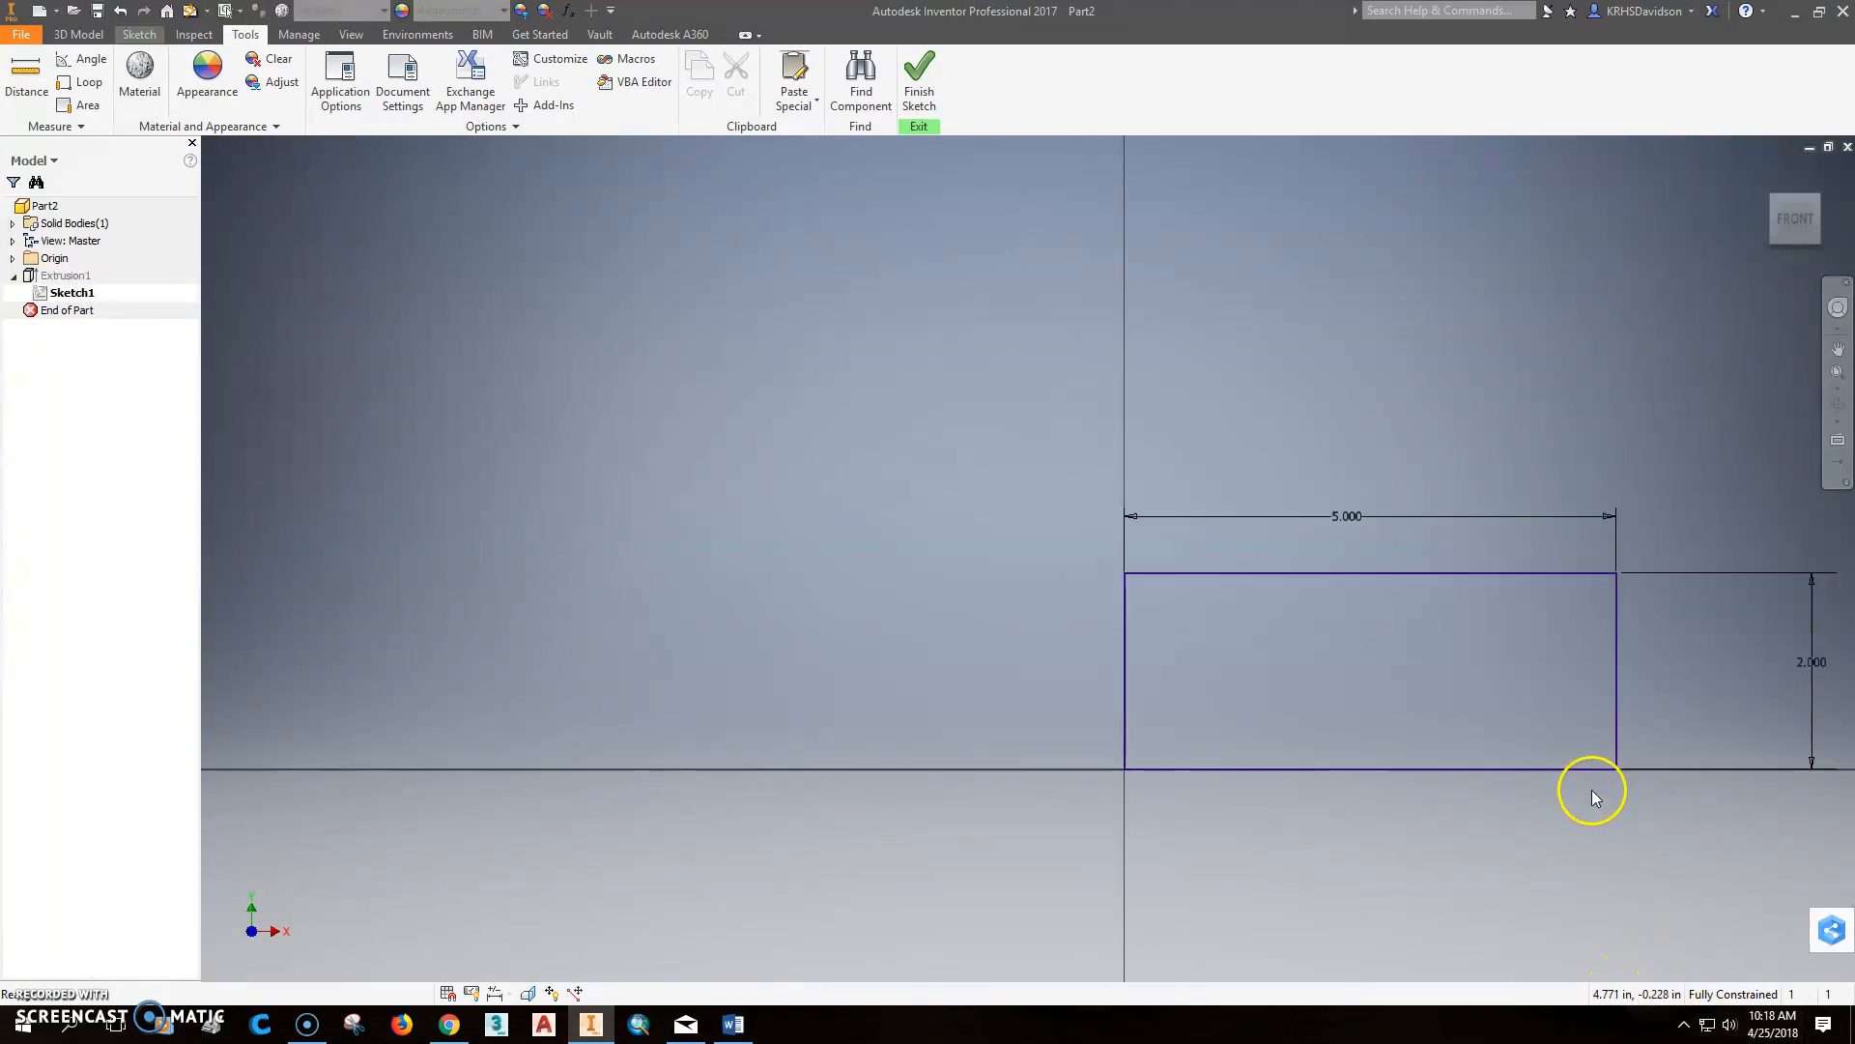
left_click(919, 79)
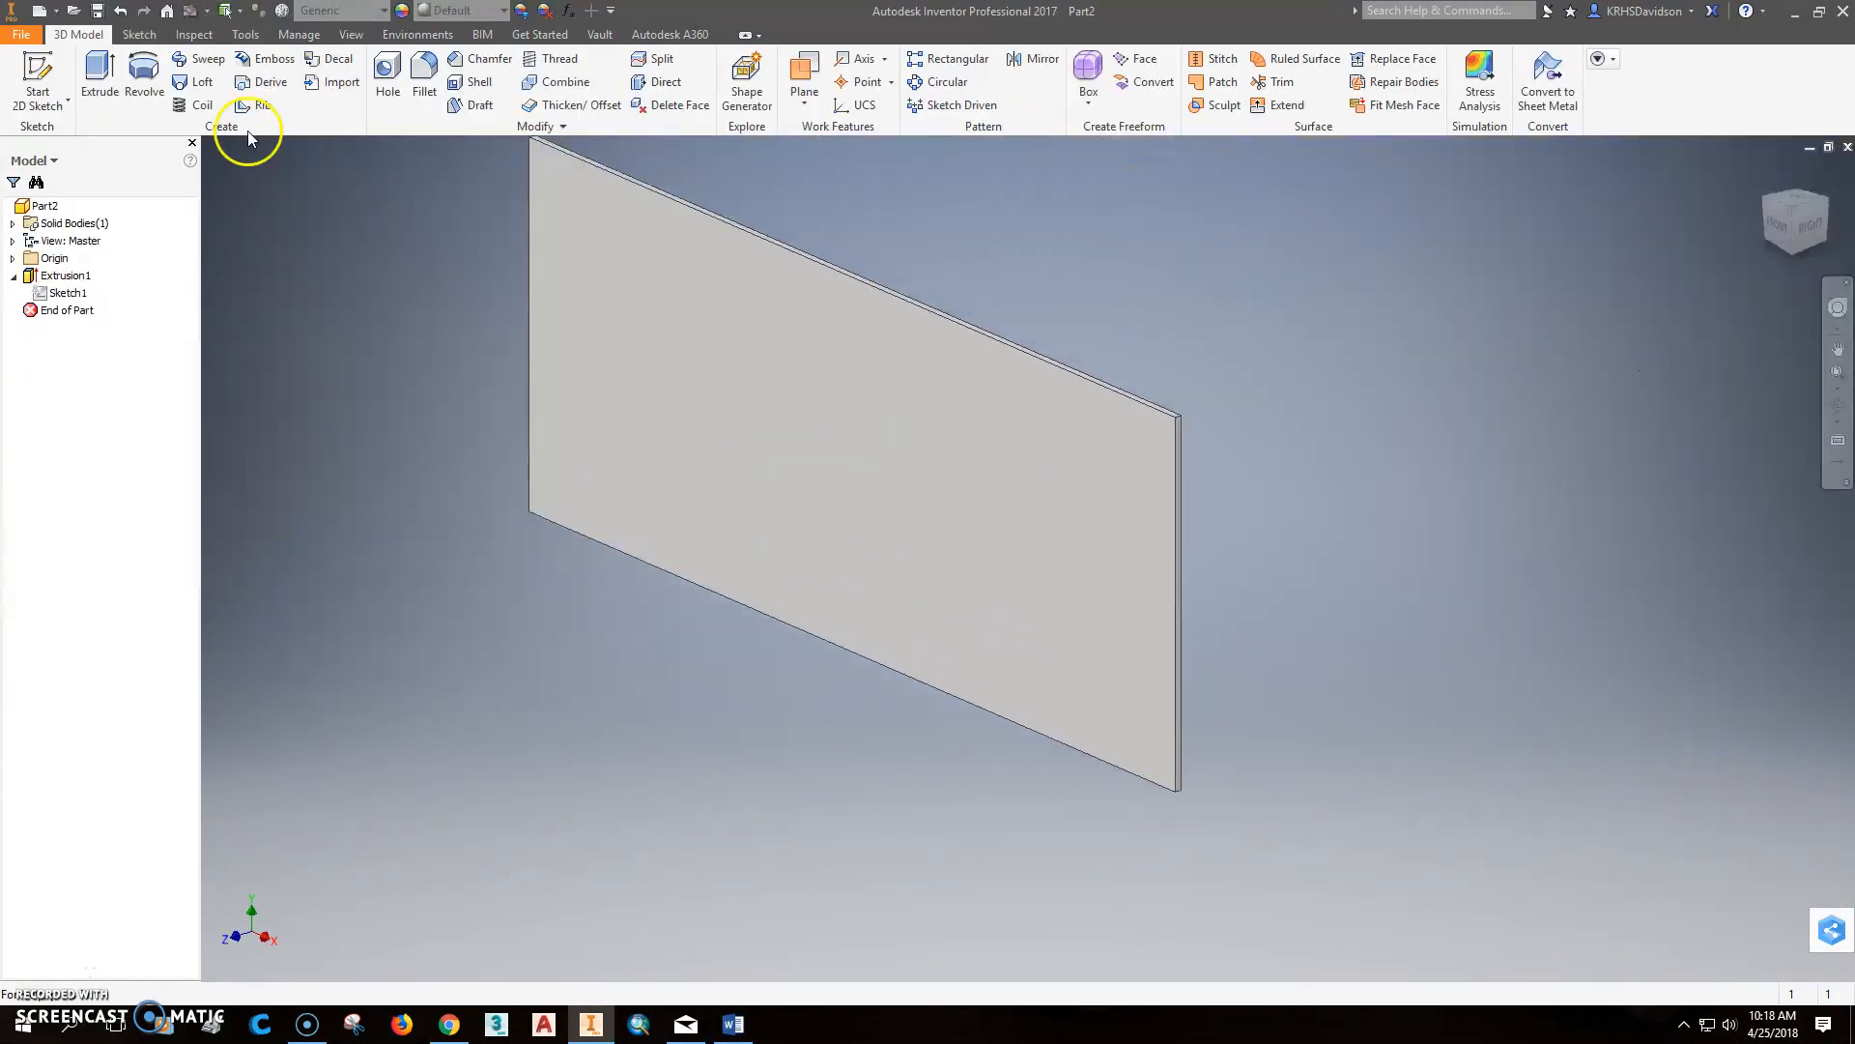
Step: Edit Extrusion1 to a 1 inch distance
right_click(64, 275)
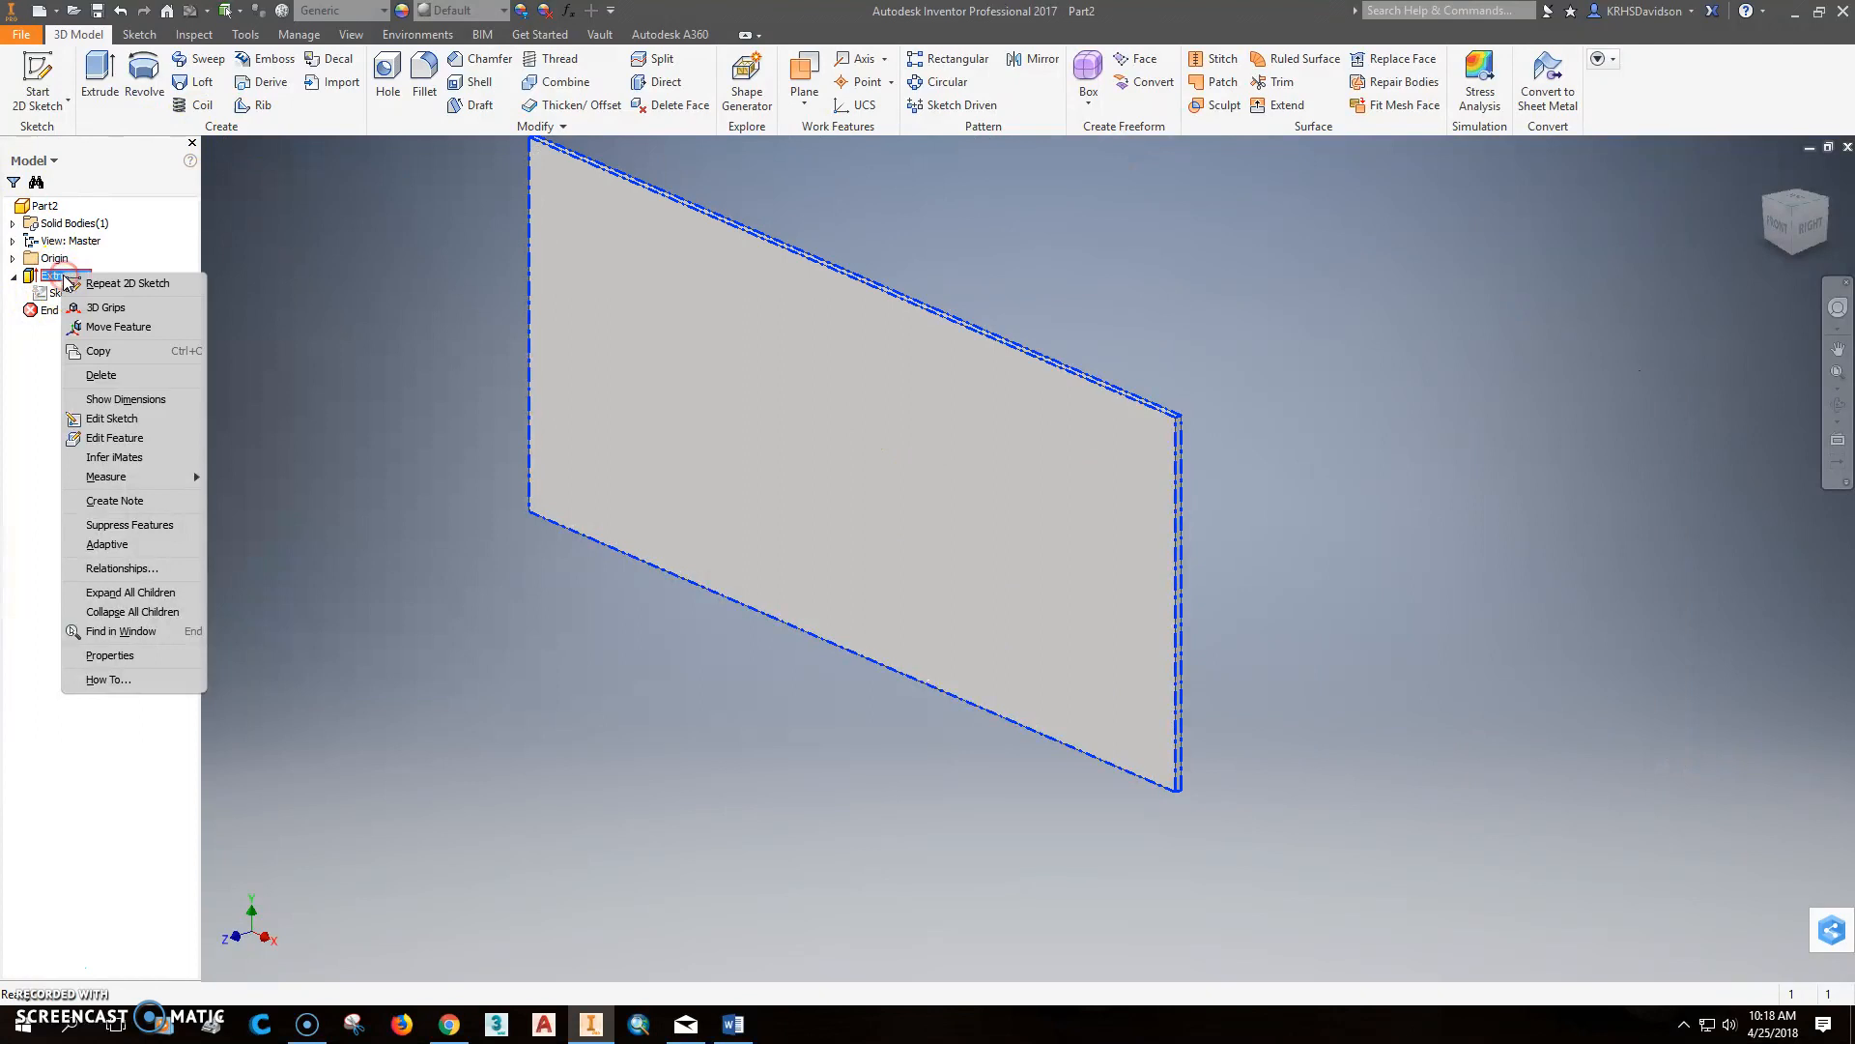
left_click(99, 71)
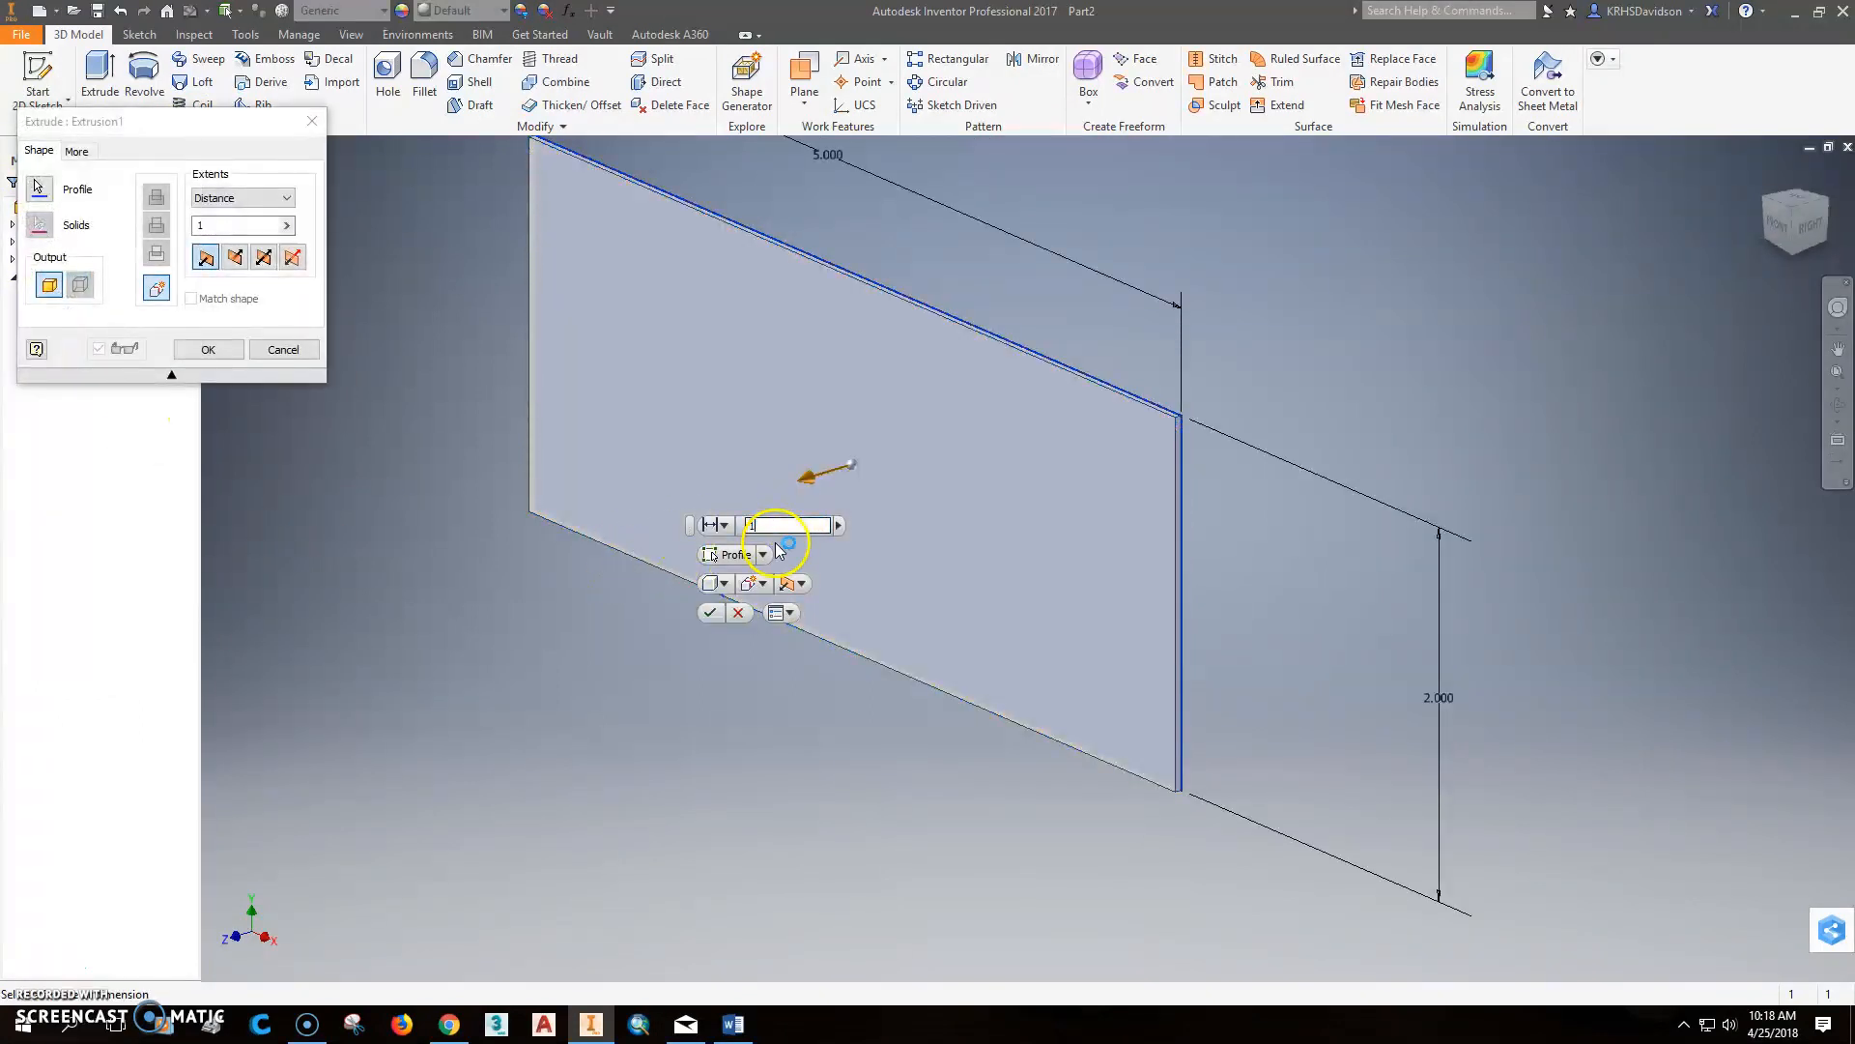
left_click(207, 348)
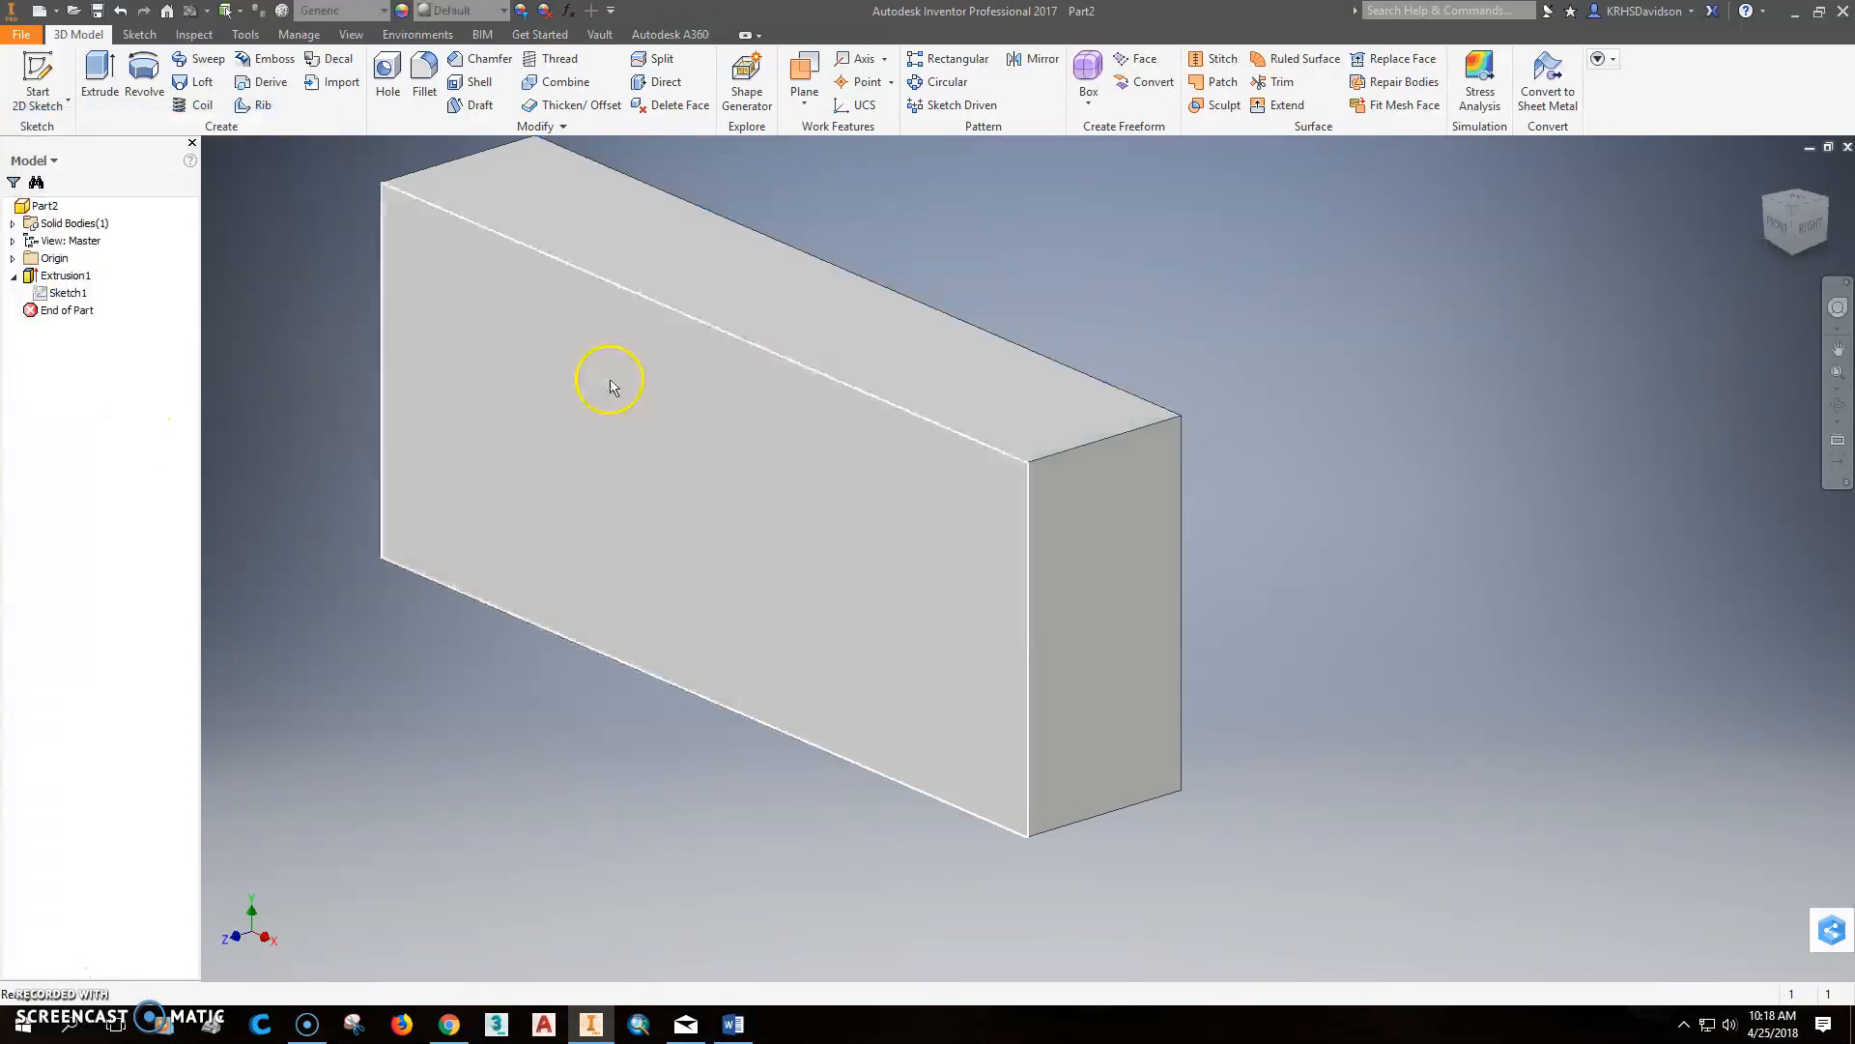
mouse_move(814, 643)
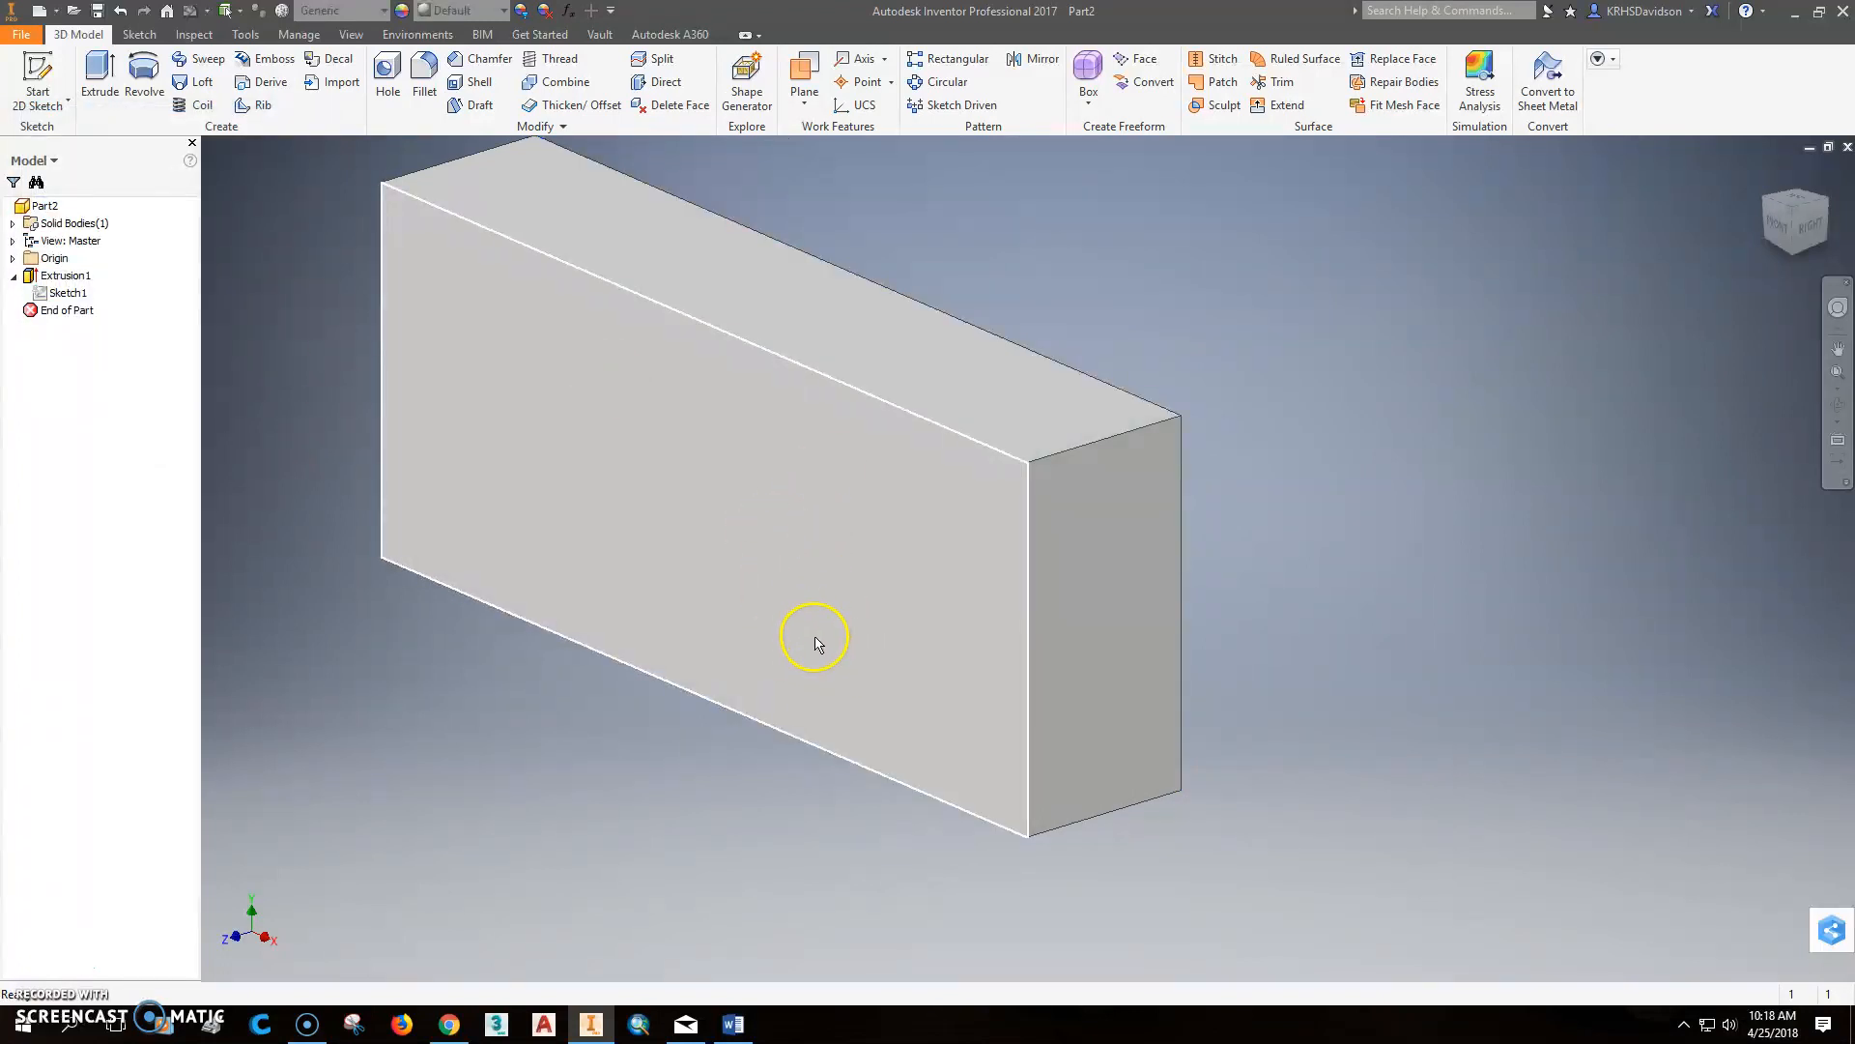